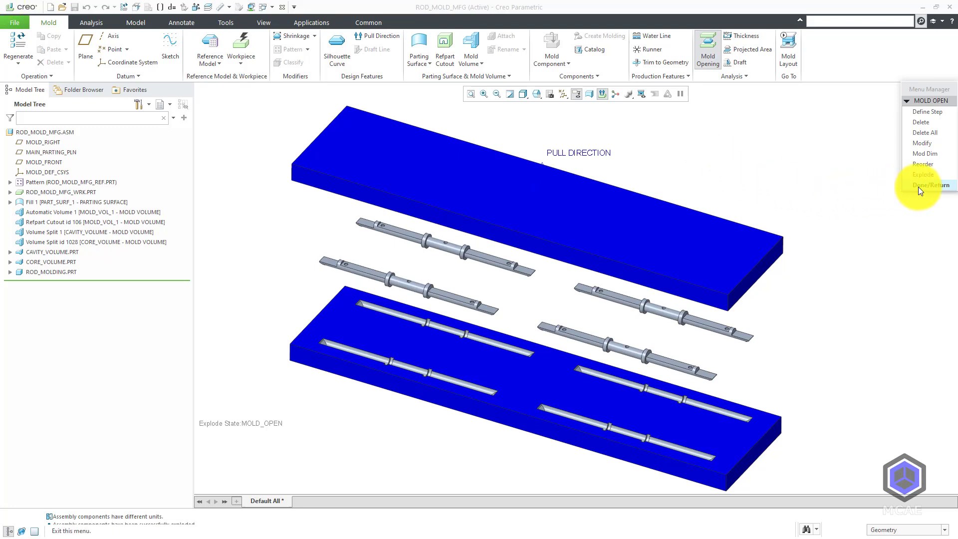
Close the opened mold via Done/Return and switch the display style to Hidden Line
left_click(928, 184)
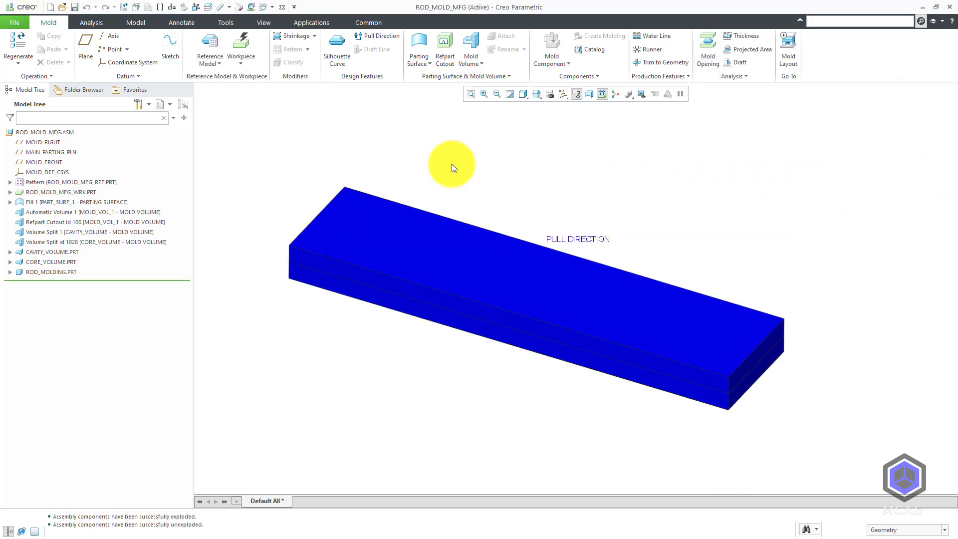
mouse_move(512, 162)
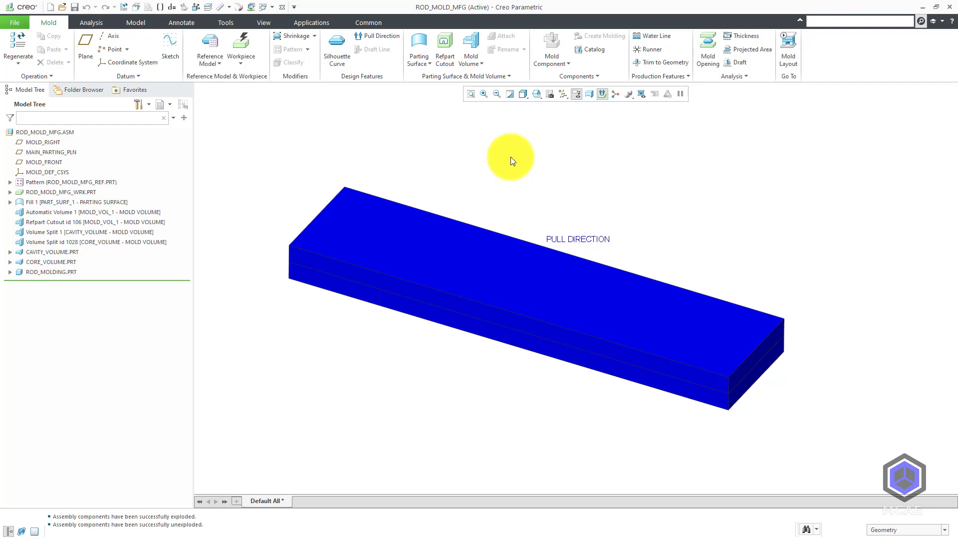
left_click(523, 94)
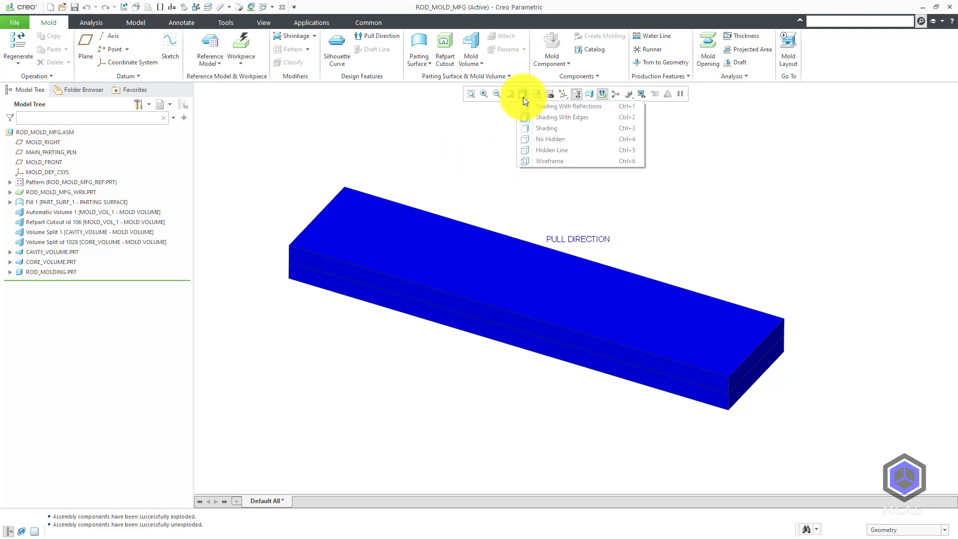
left_click(524, 149)
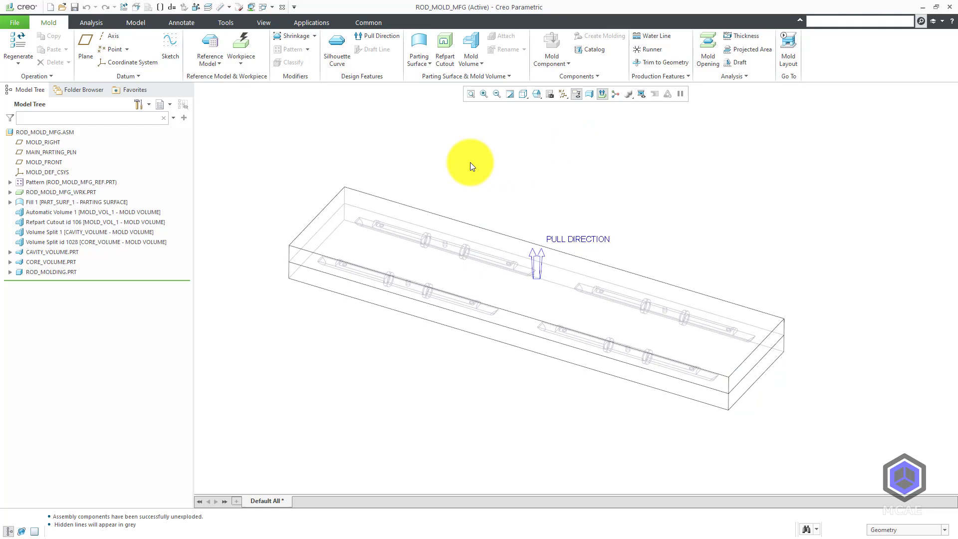
mouse_move(646, 74)
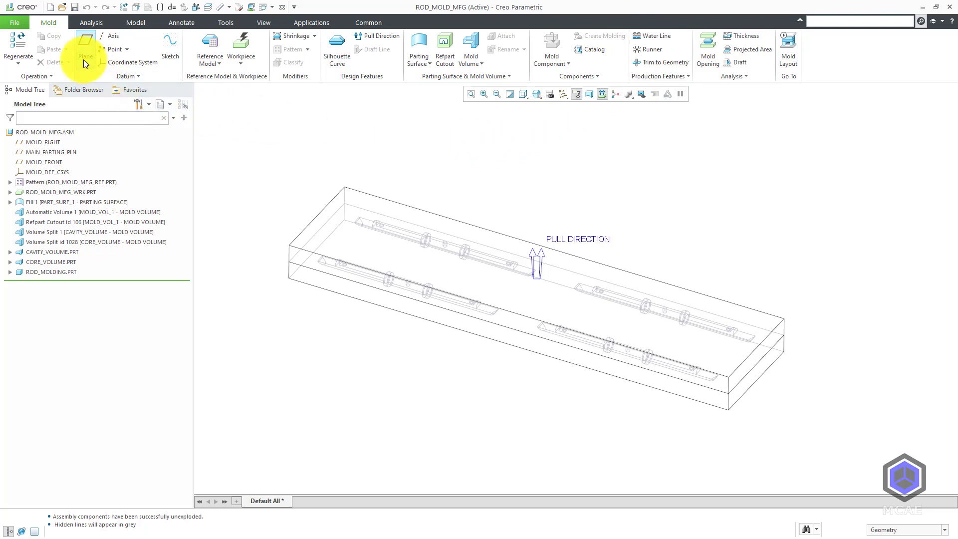
Create a datum plane offset 8.00 downward from the mold's top surface
left_click(86, 42)
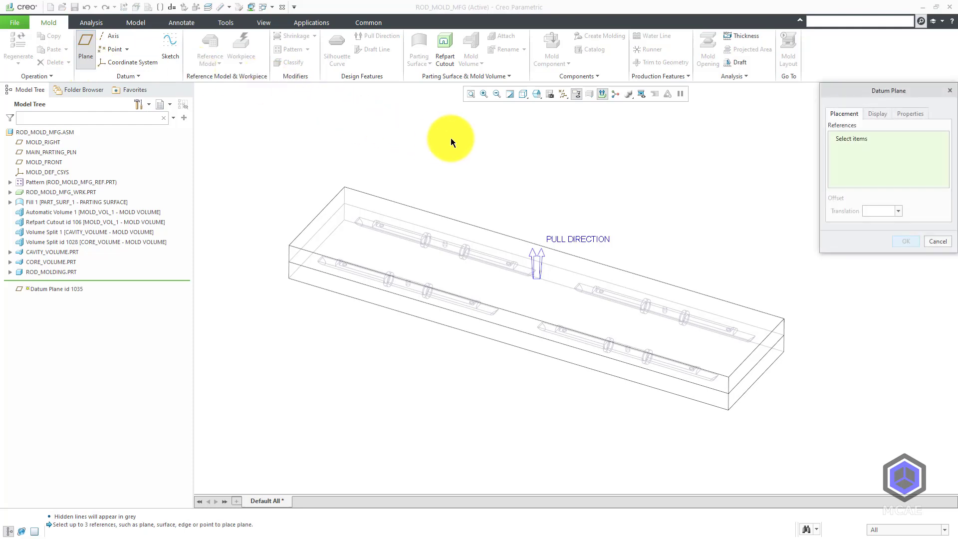
mouse_move(451, 142)
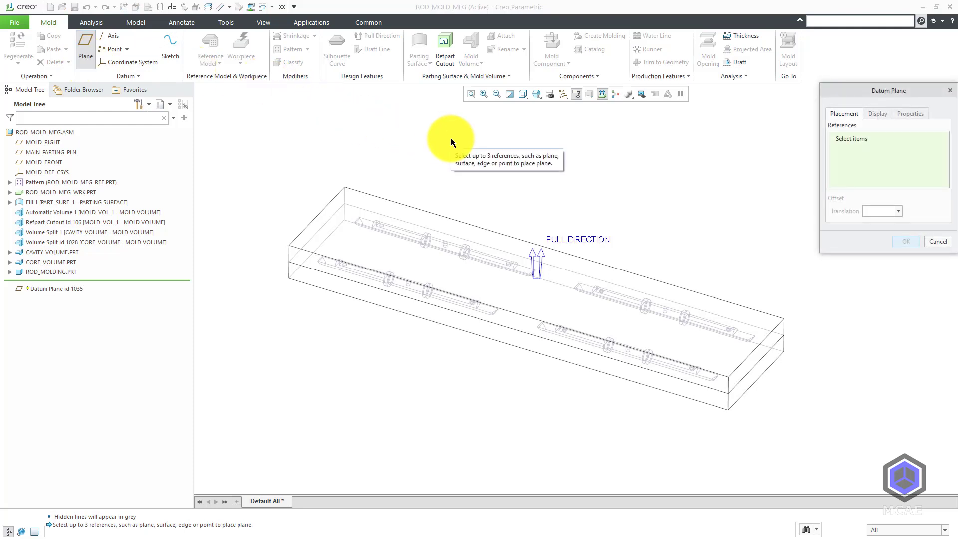
left_click(381, 256)
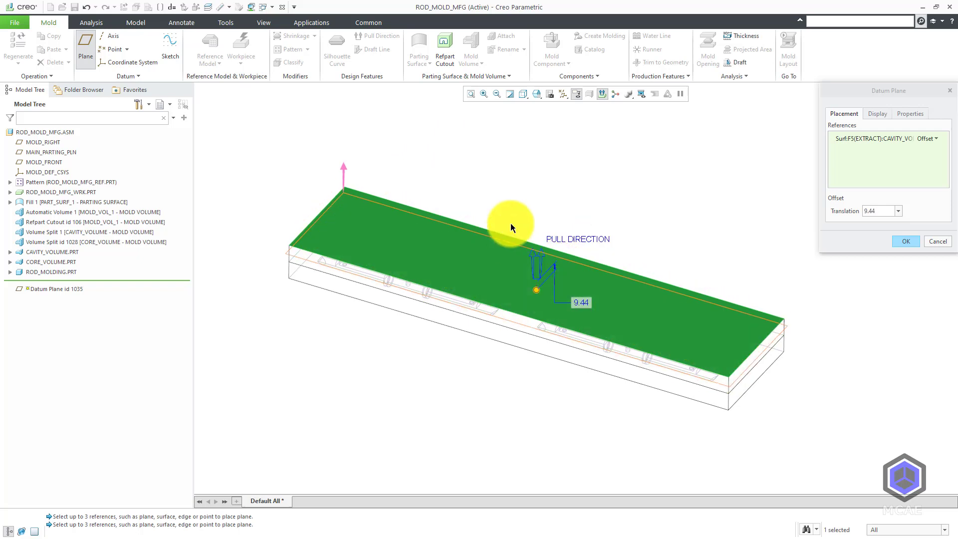
left_click(536, 94)
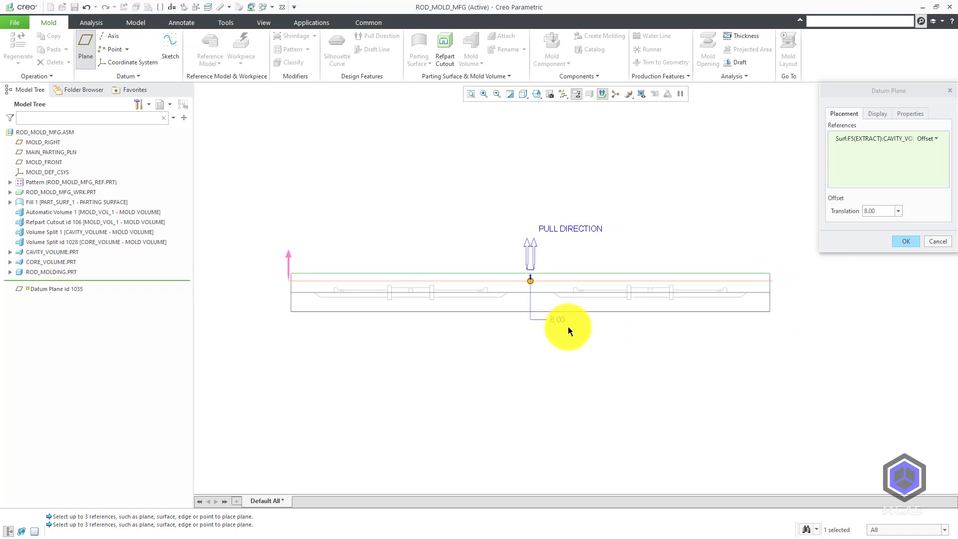
mouse_move(792, 289)
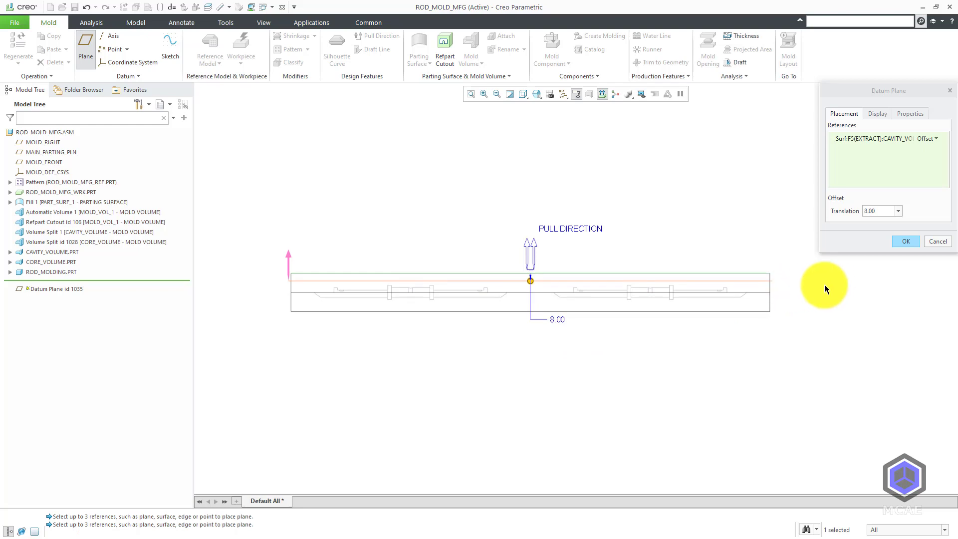
mouse_move(905, 240)
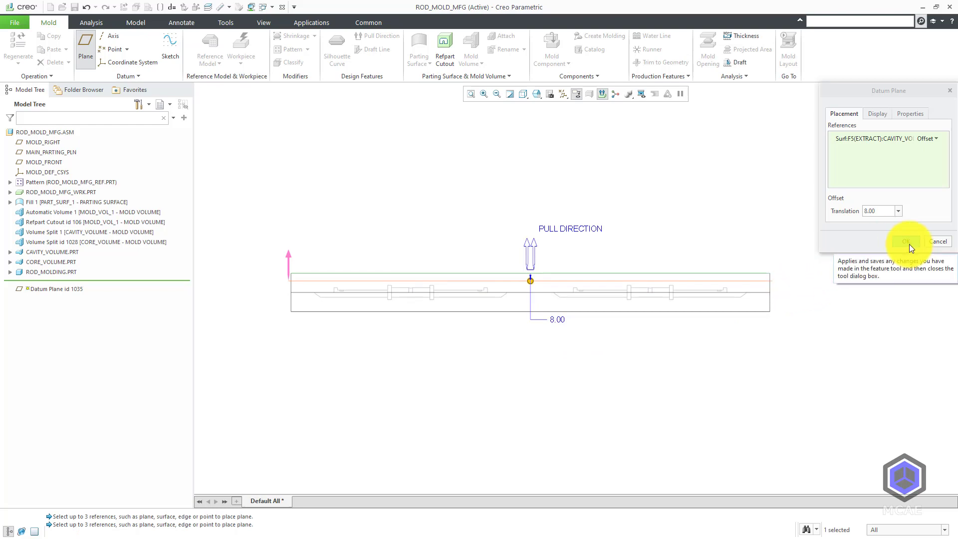
left_click(905, 240)
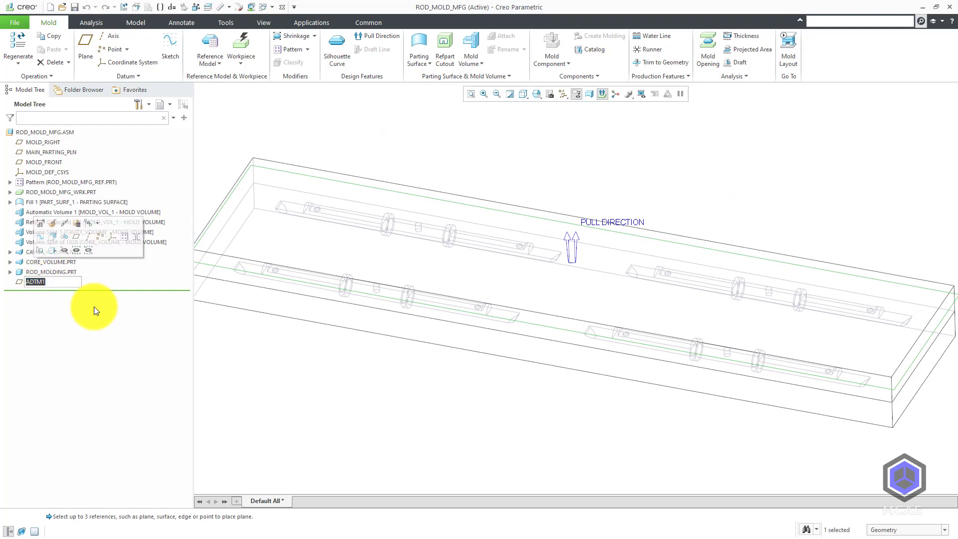
Name the new offset datum plane WATERLINE-PLANE in the model tree
type("waterlin")
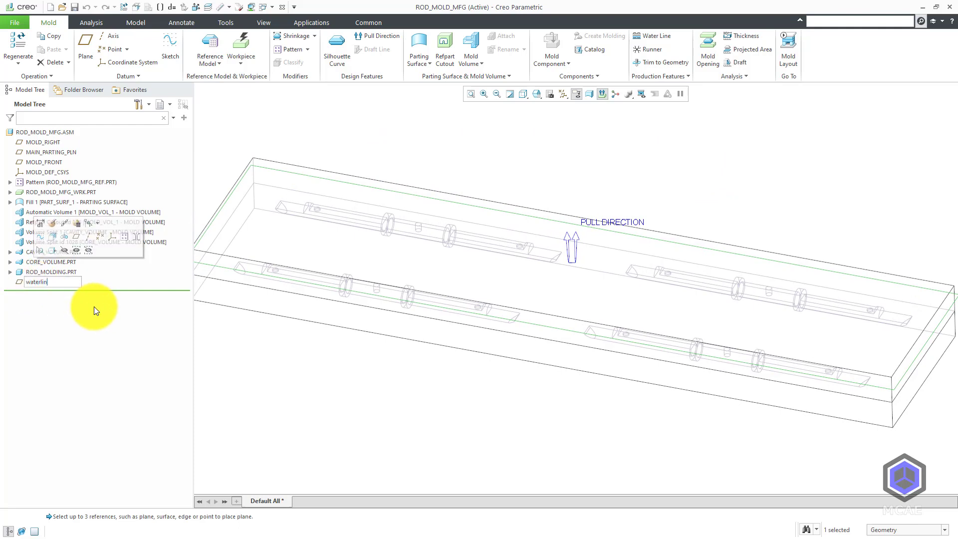
type("WATERLINE-PLANE")
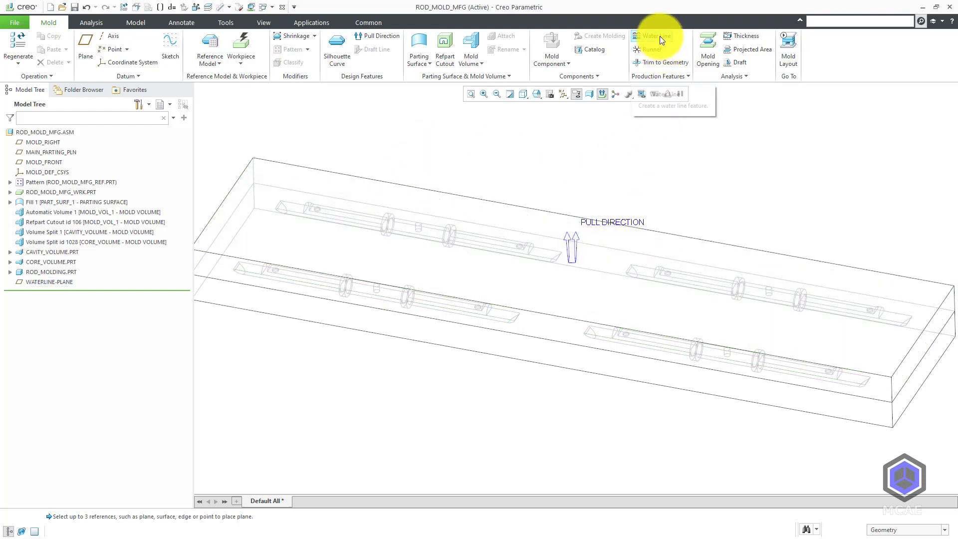
Begin a Water Line production feature with circuit diameter 0.5
left_click(653, 36)
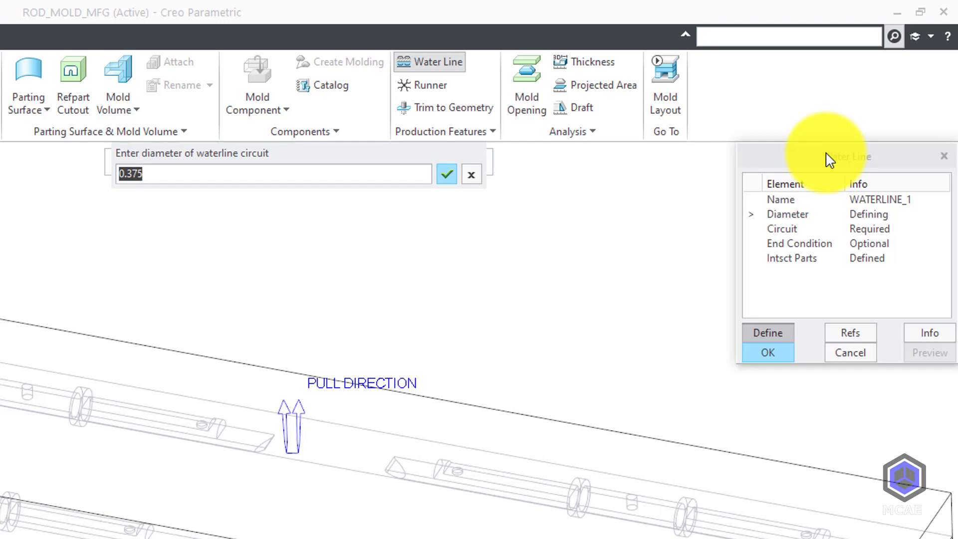
mouse_move(650, 210)
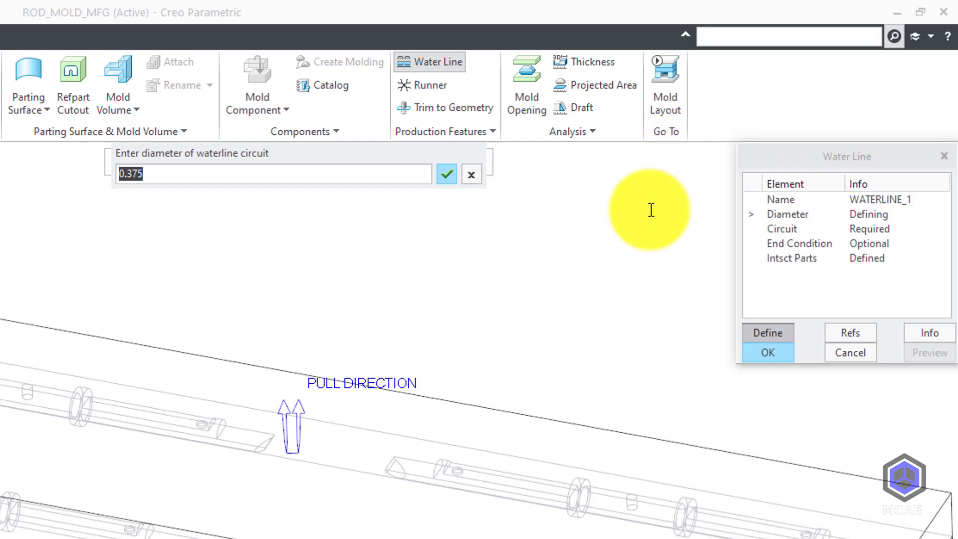
mouse_move(648, 217)
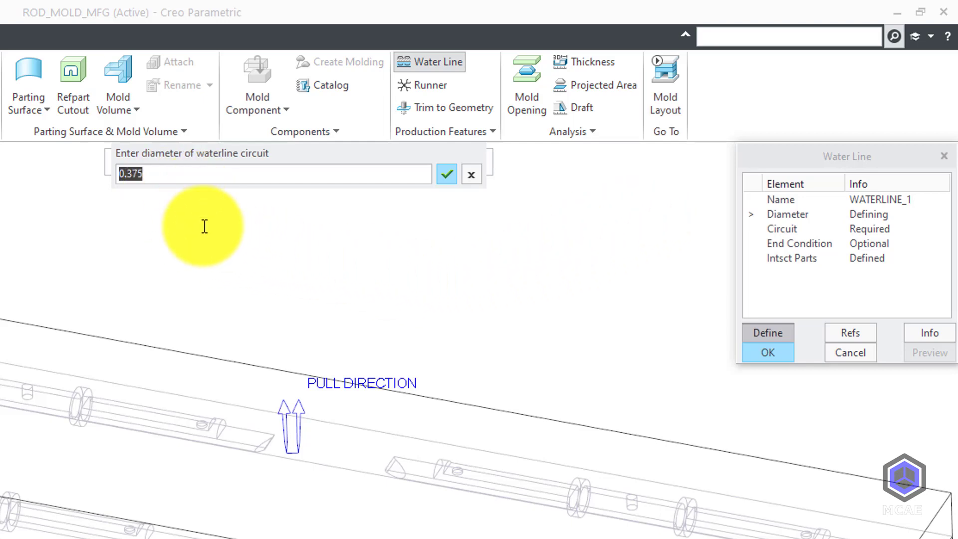
mouse_move(224, 263)
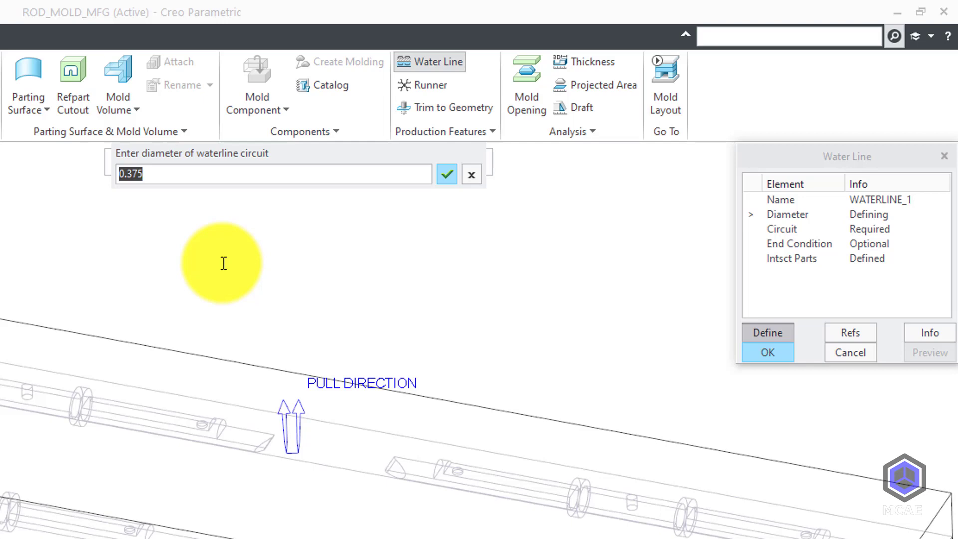
type(".5")
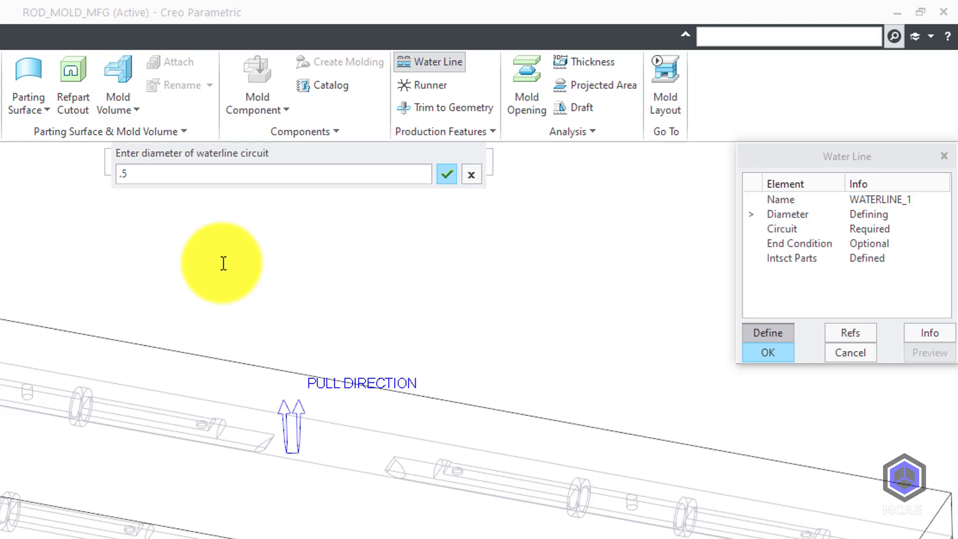
left_click(447, 173)
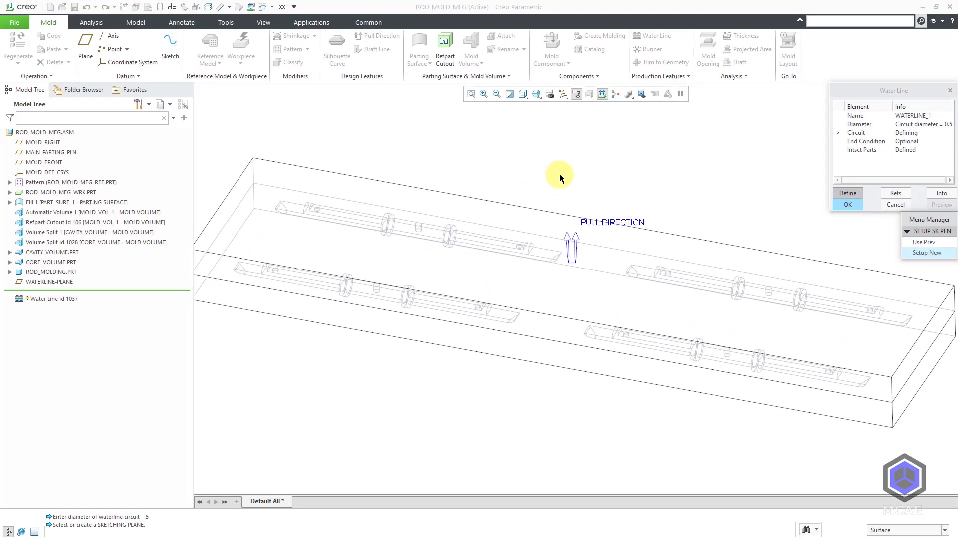
mouse_move(869, 95)
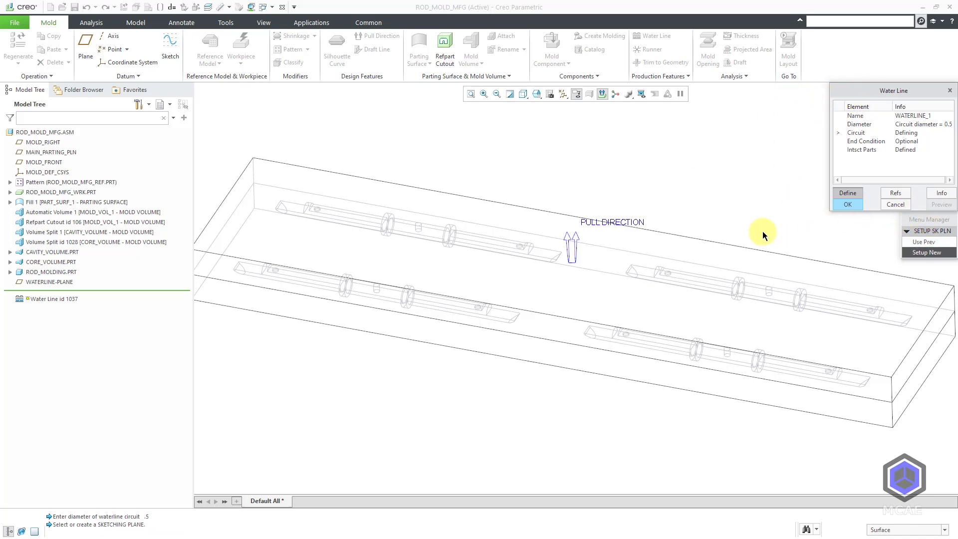
mouse_move(707, 175)
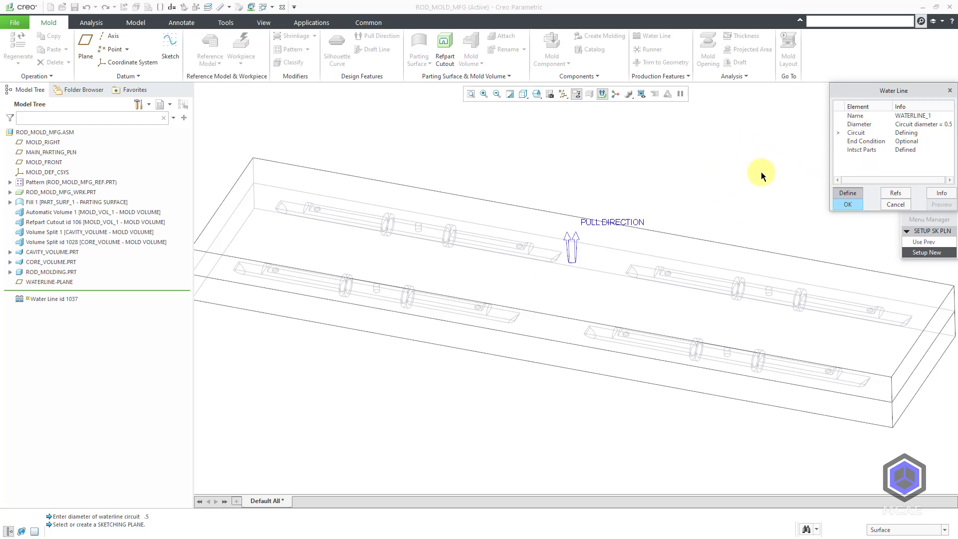
mouse_move(732, 157)
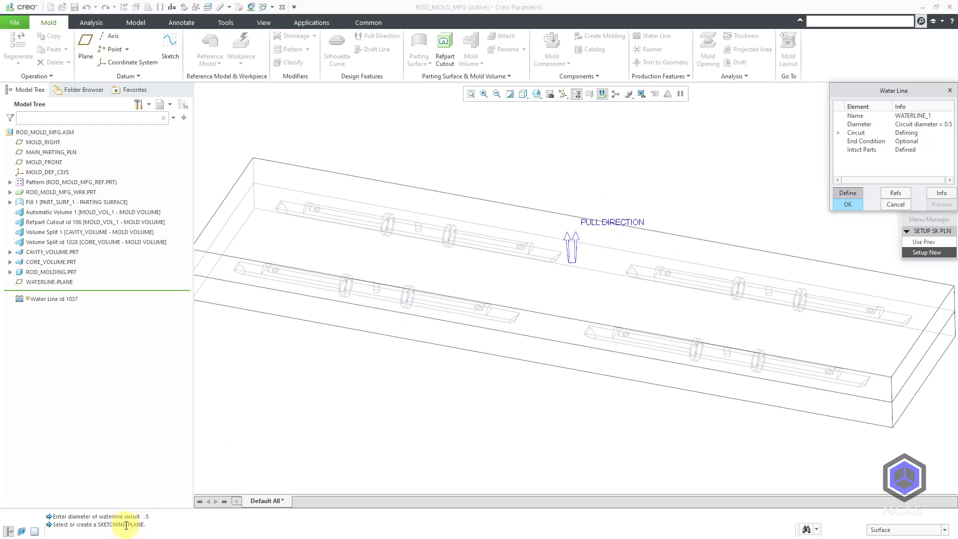
mouse_move(397, 391)
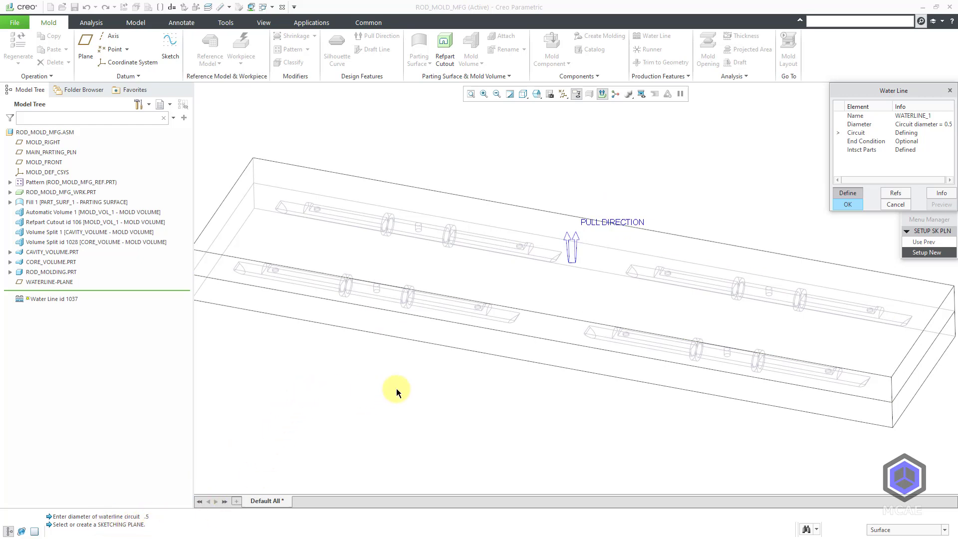
mouse_move(397, 393)
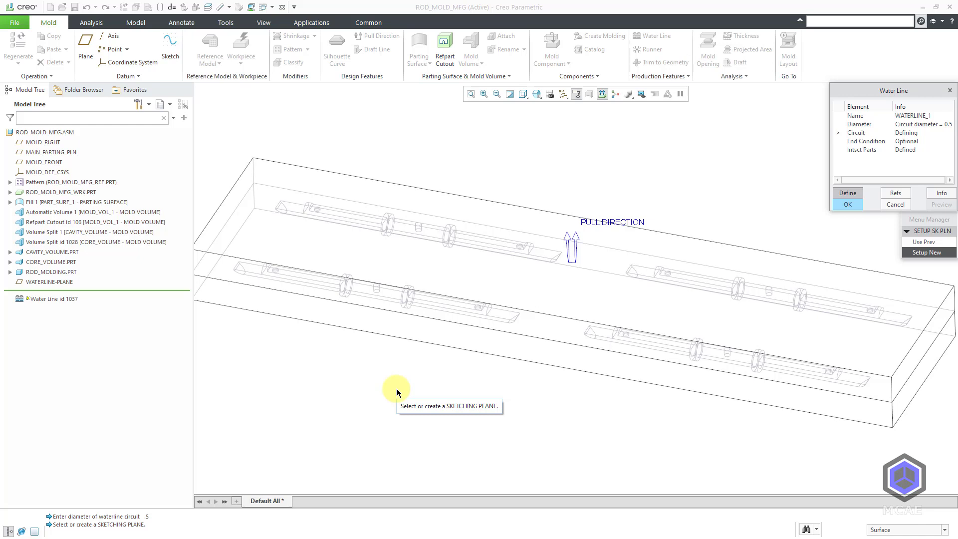
left_click(563, 93)
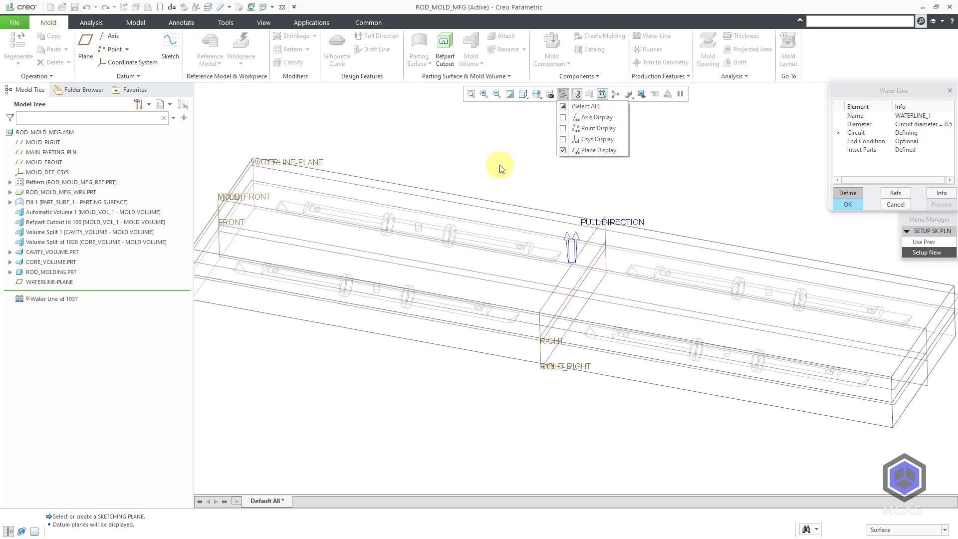
Choose WATERLINE-PLANE as the sketching plane with the sketch view oriented Top
left_click(293, 178)
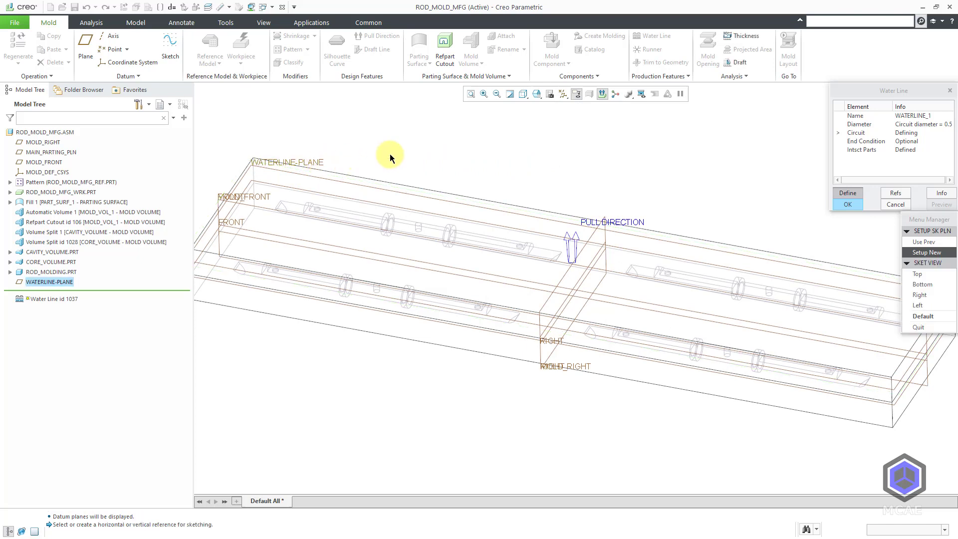
mouse_move(883, 257)
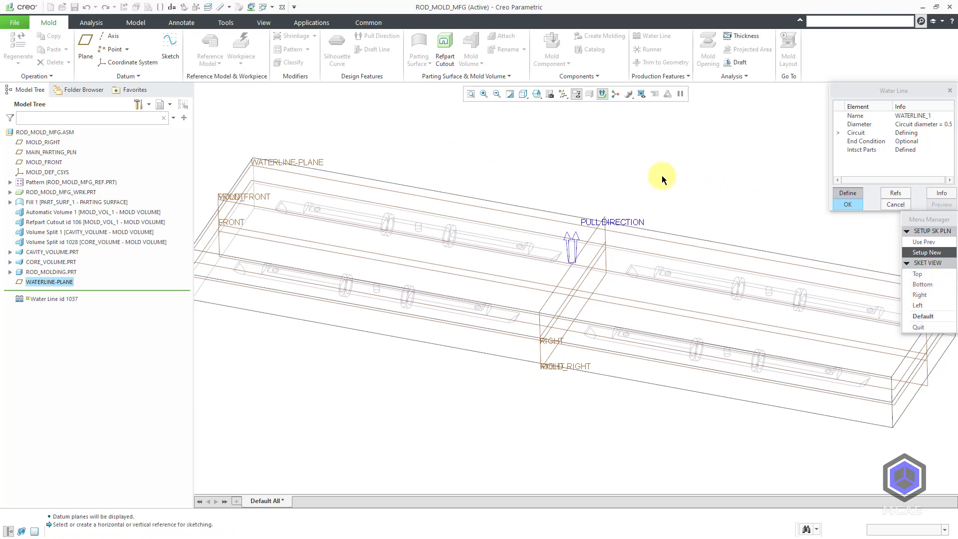
mouse_move(662, 179)
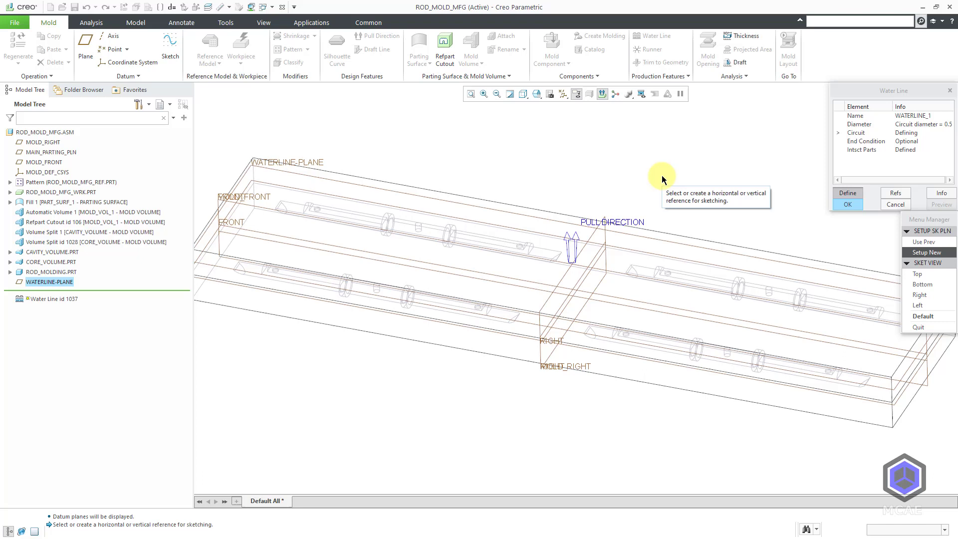
mouse_move(697, 203)
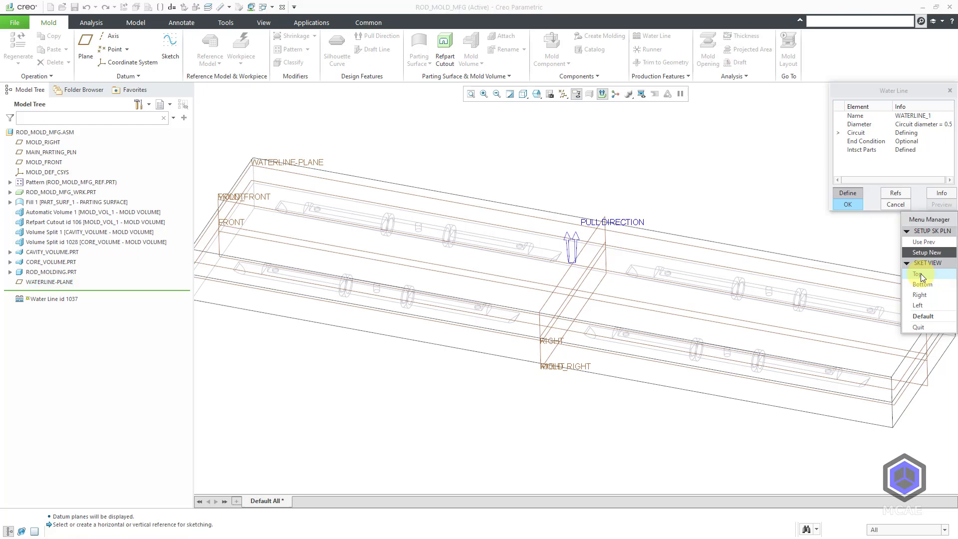
left_click(918, 274)
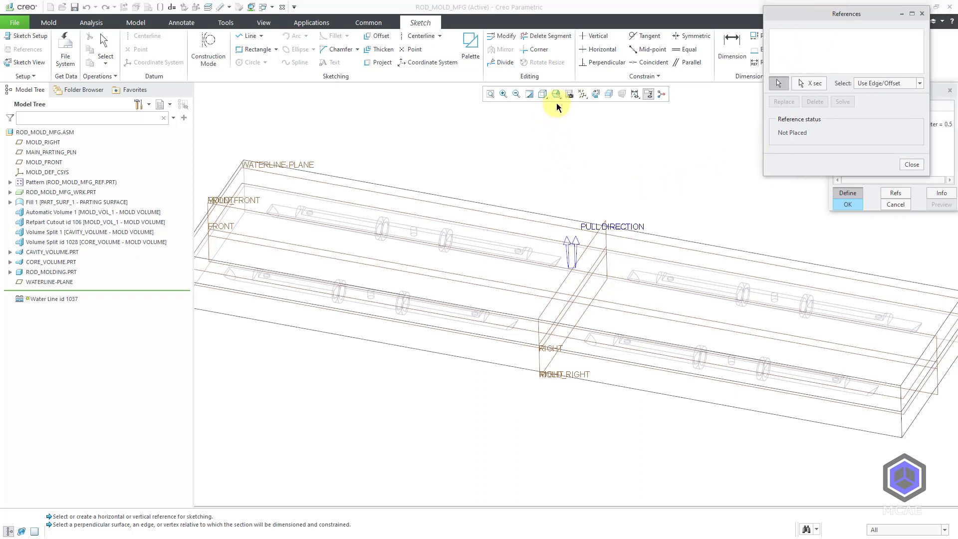
Hide datum planes and solve the sketch references on four CAVITY_VOLUME surfaces
left_click(587, 94)
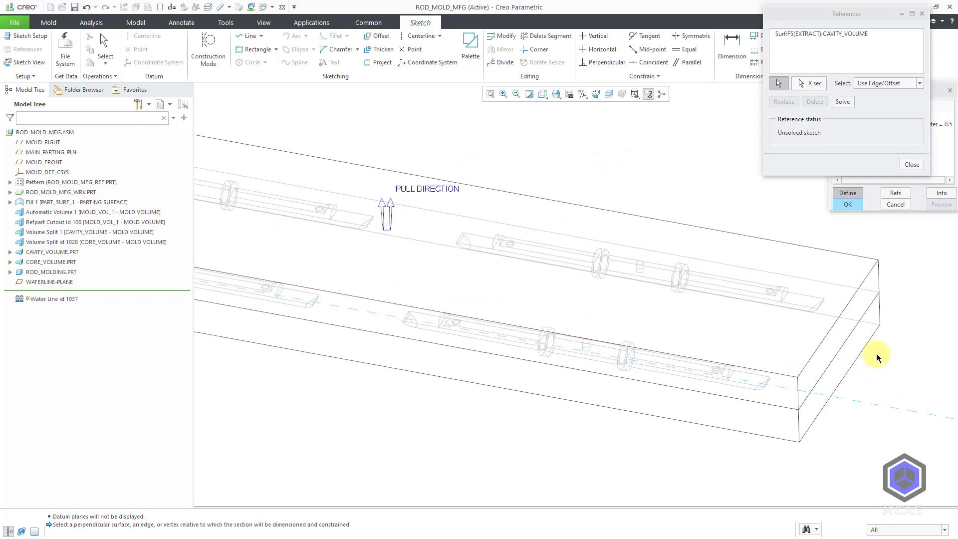
left_click(828, 274)
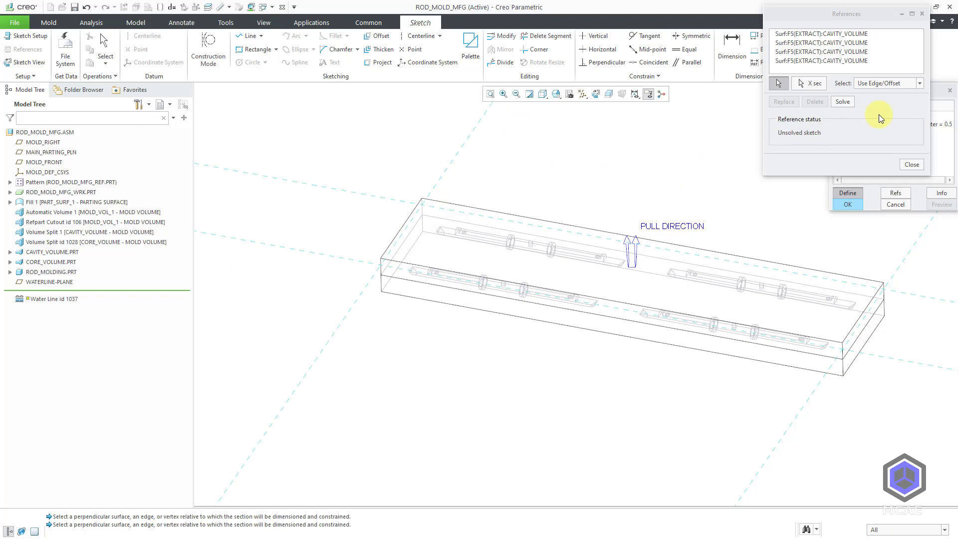
left_click(841, 102)
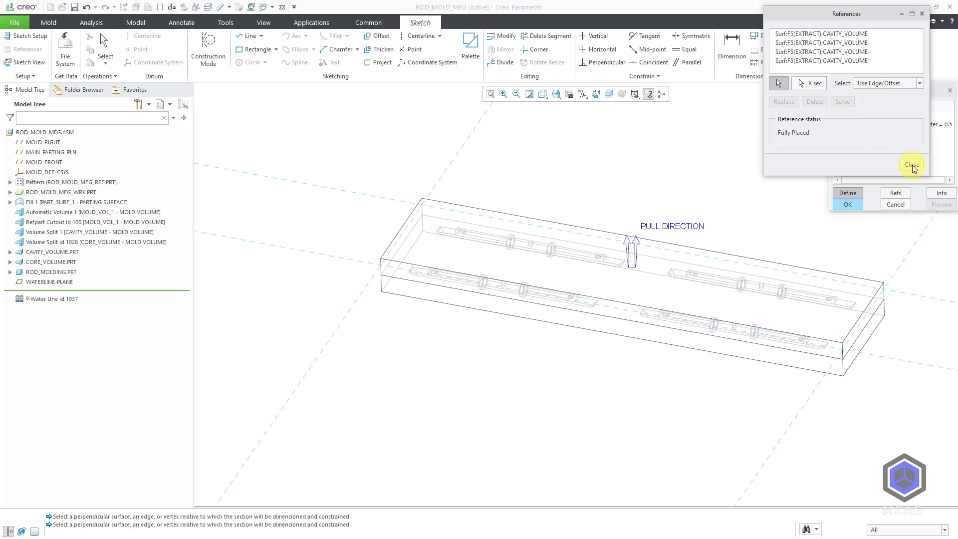
left_click(910, 164)
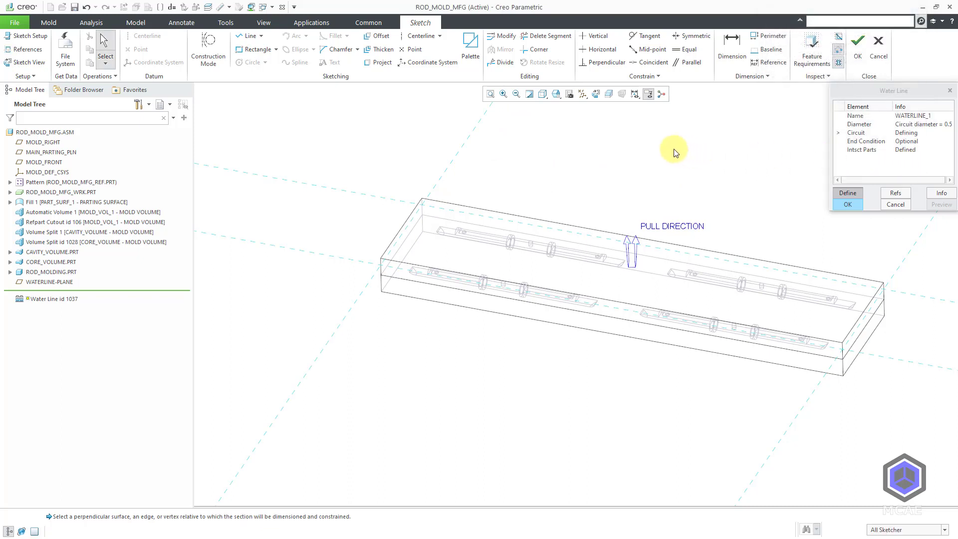
mouse_move(596, 93)
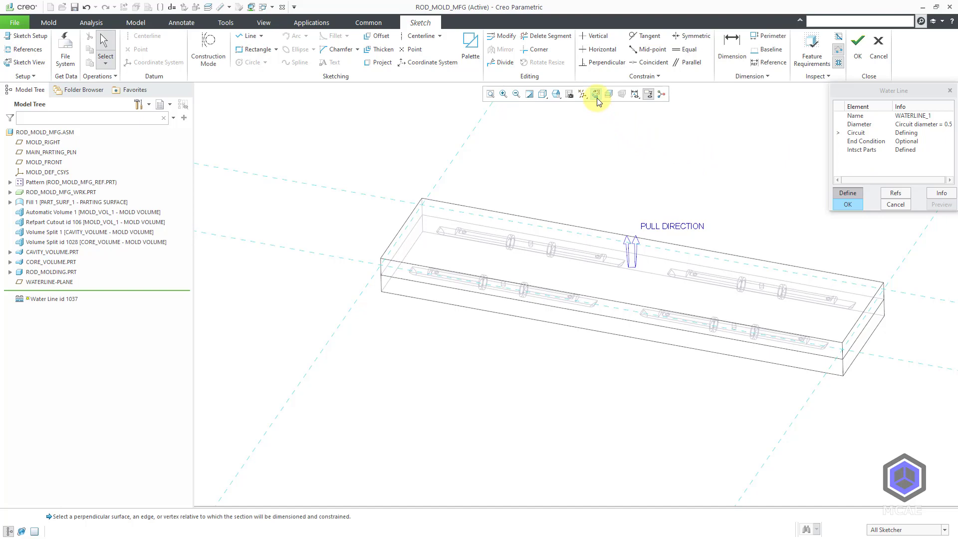
Reorient the water line sketch to a flat 2D view from above
left_click(594, 94)
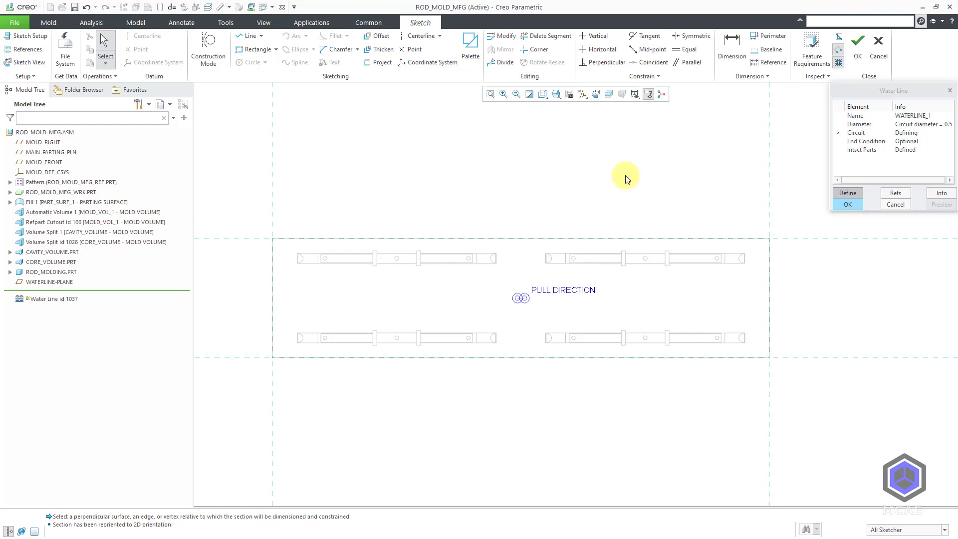
mouse_move(413, 162)
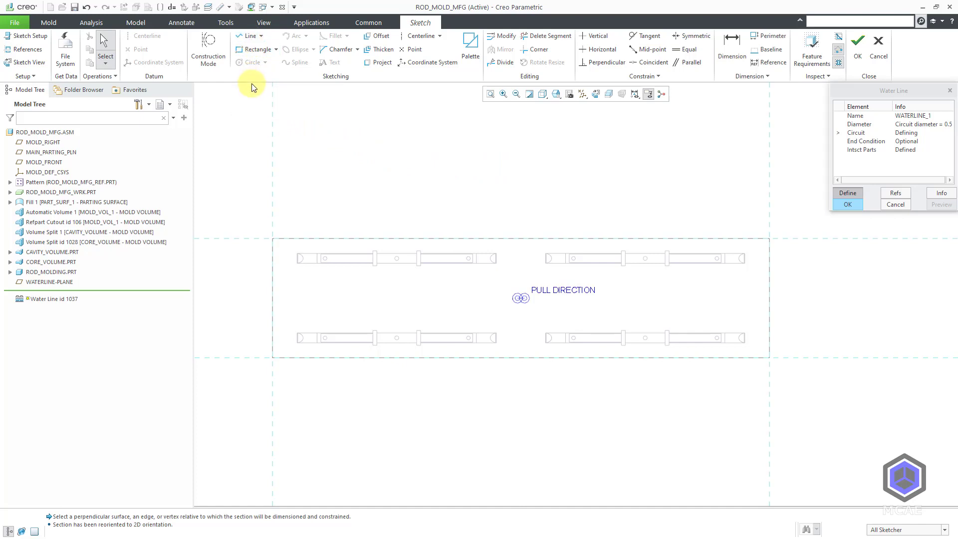
mouse_move(255, 91)
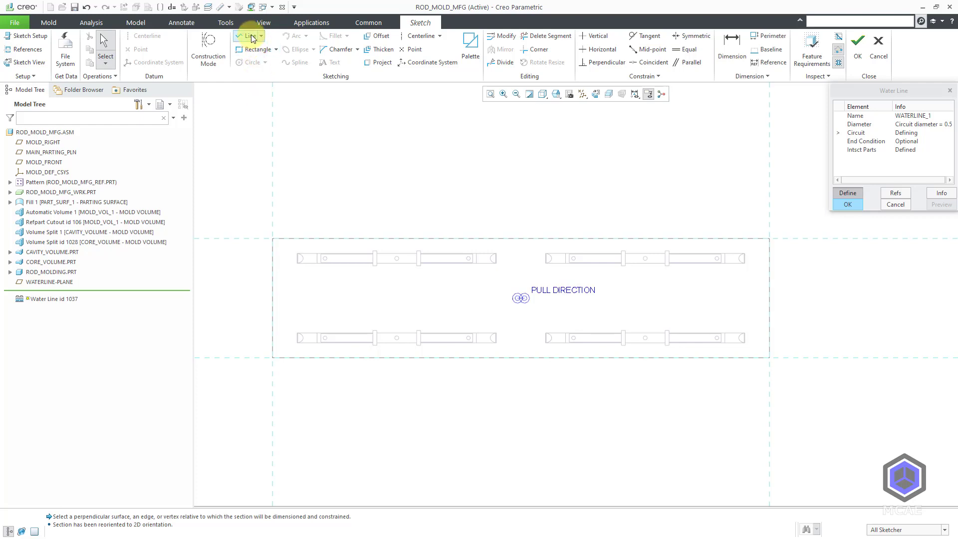
Draw the connected line segments of the U-shaped water line path around the cavities
left_click(248, 35)
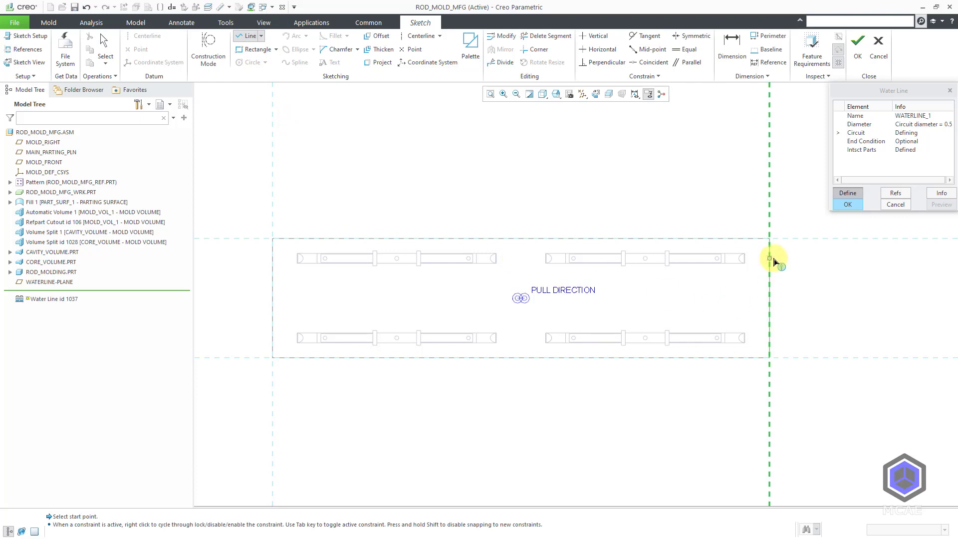
left_click(321, 256)
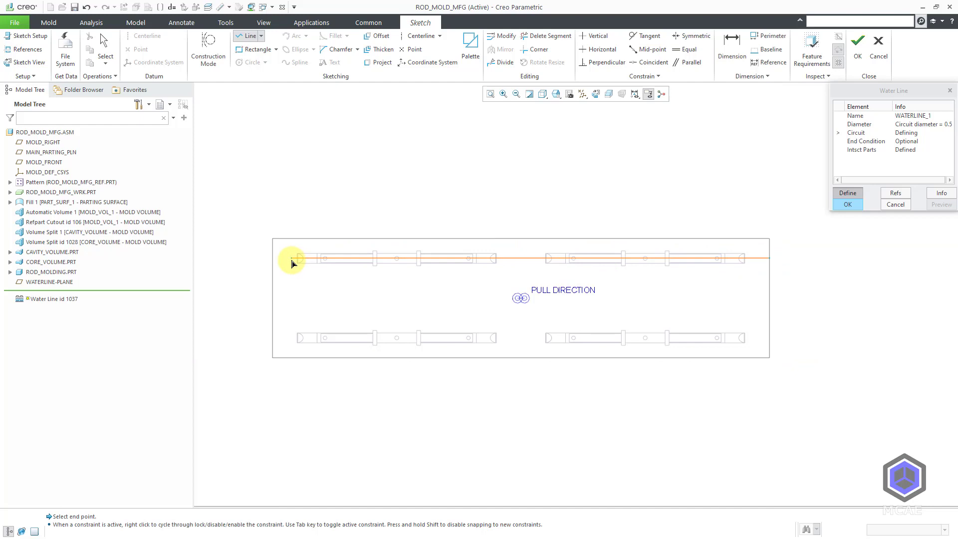
left_click(293, 339)
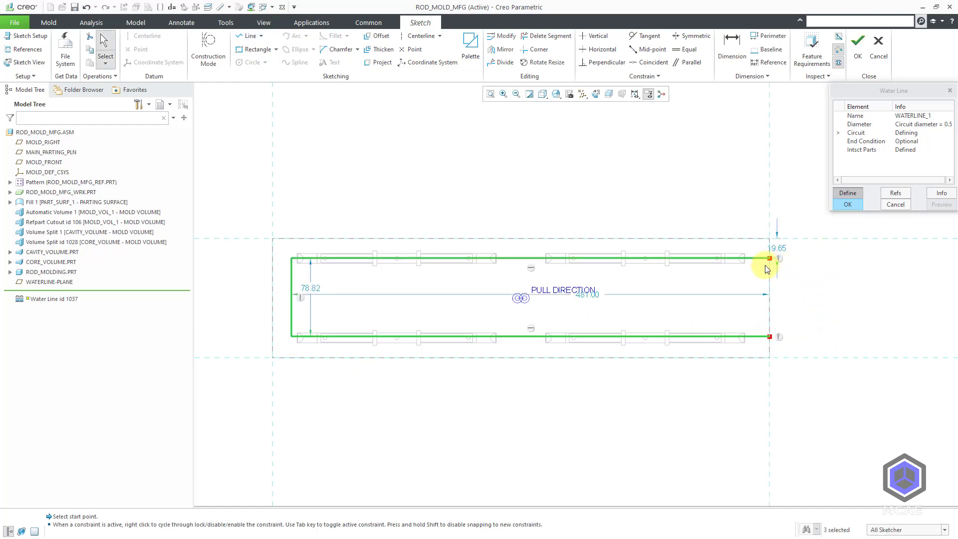
mouse_move(790, 287)
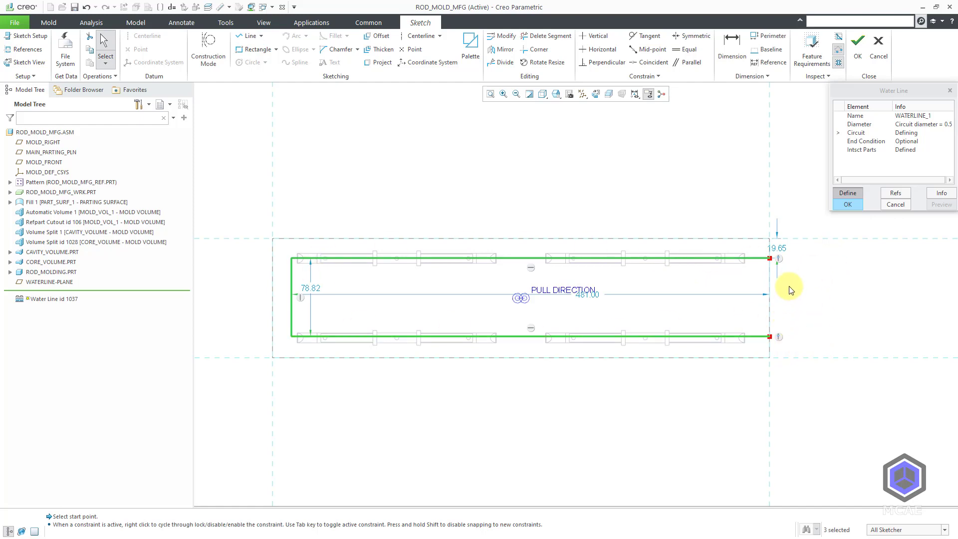
mouse_move(784, 250)
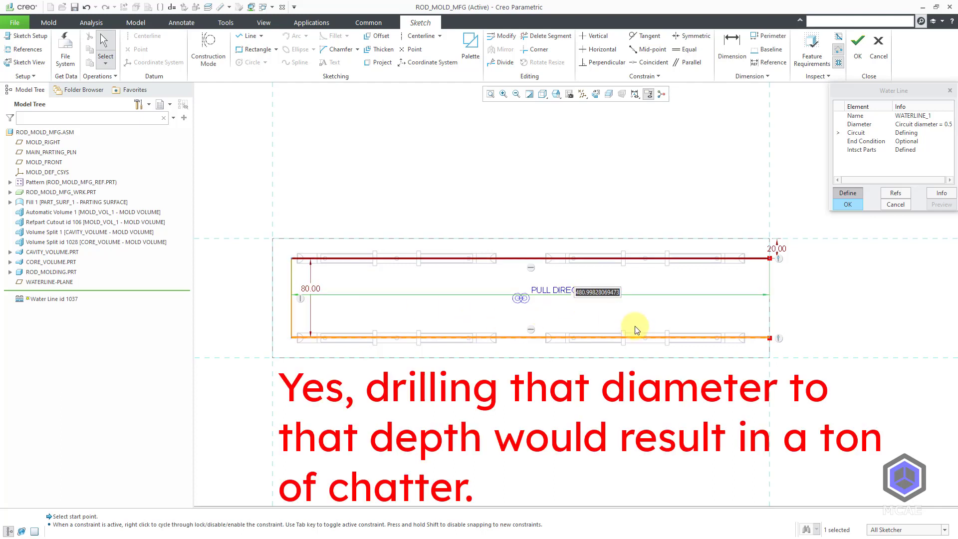
Edit the water line sketch dimensions to 20, 80 and 480
type("480.00")
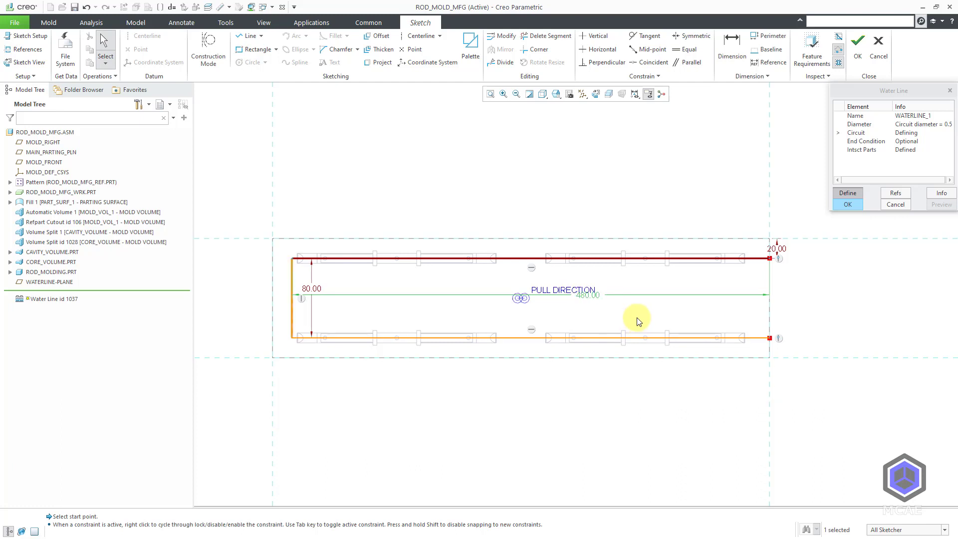
mouse_move(499, 309)
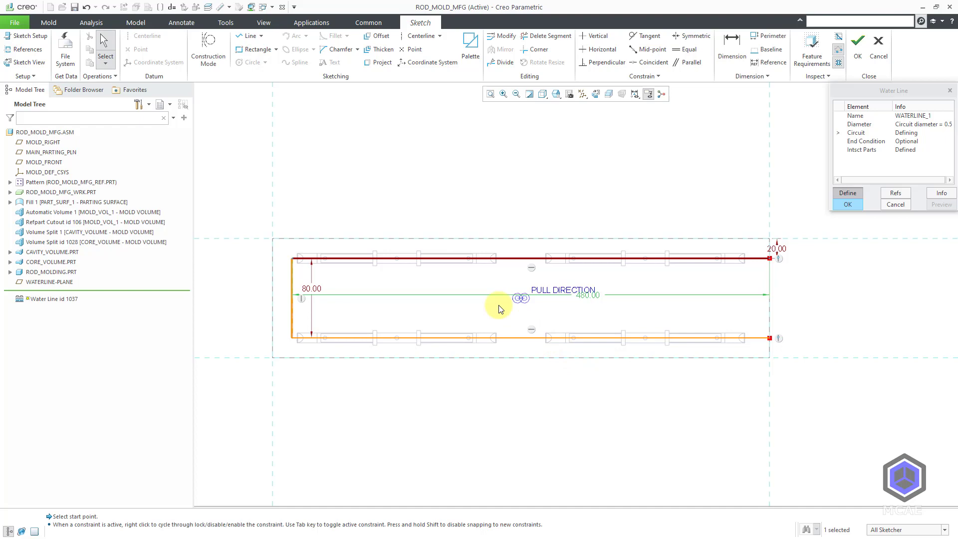
Check the sketch in 3D, then save it and exit the sketcher
left_click_drag(501, 308, 477, 262)
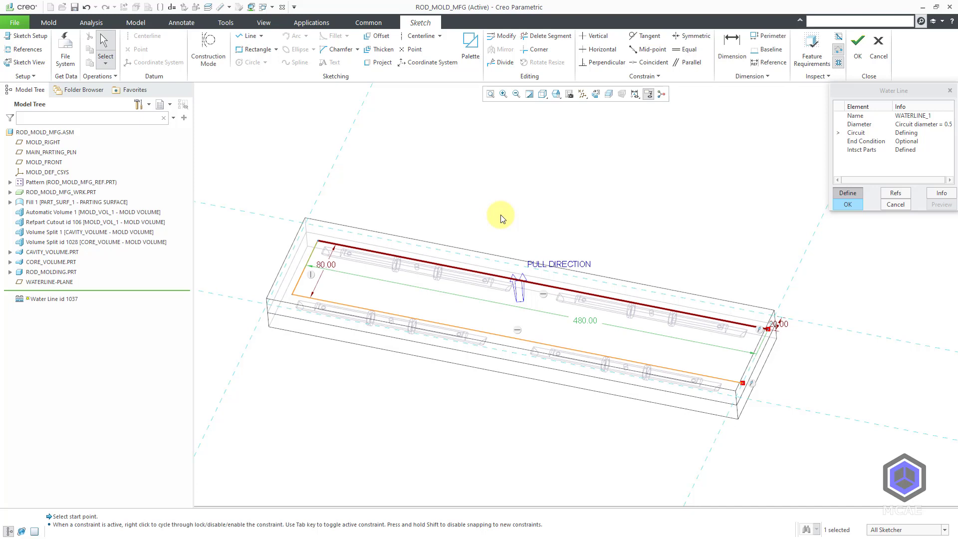
mouse_move(486, 221)
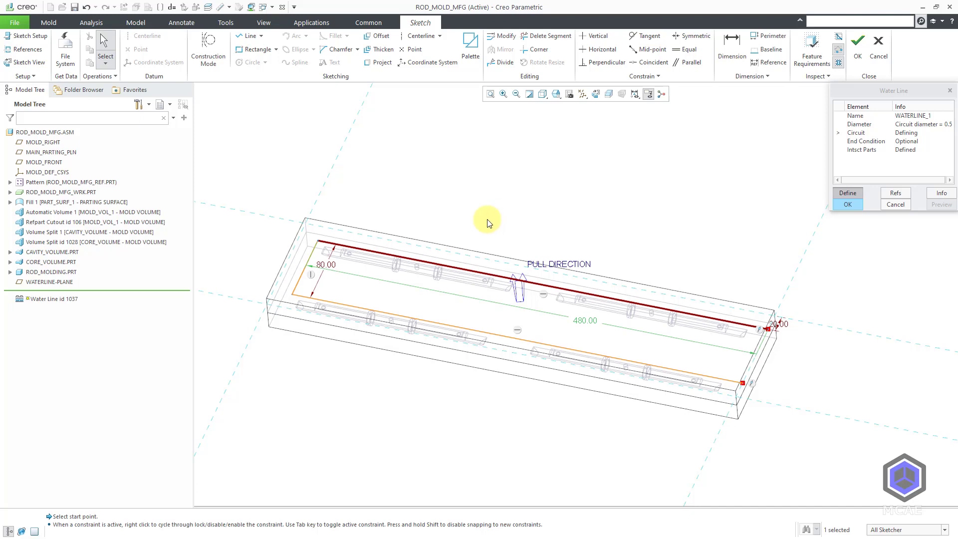
mouse_move(308, 263)
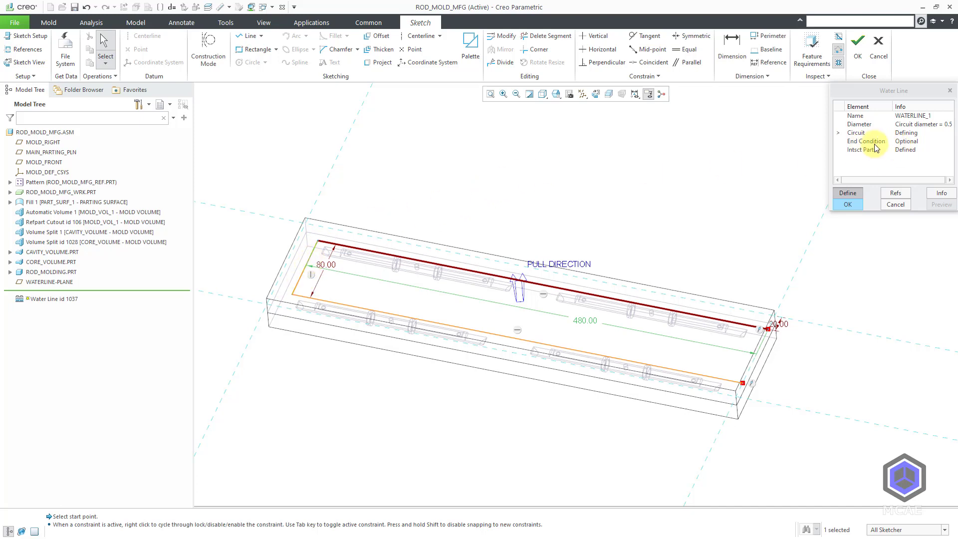
mouse_move(739, 194)
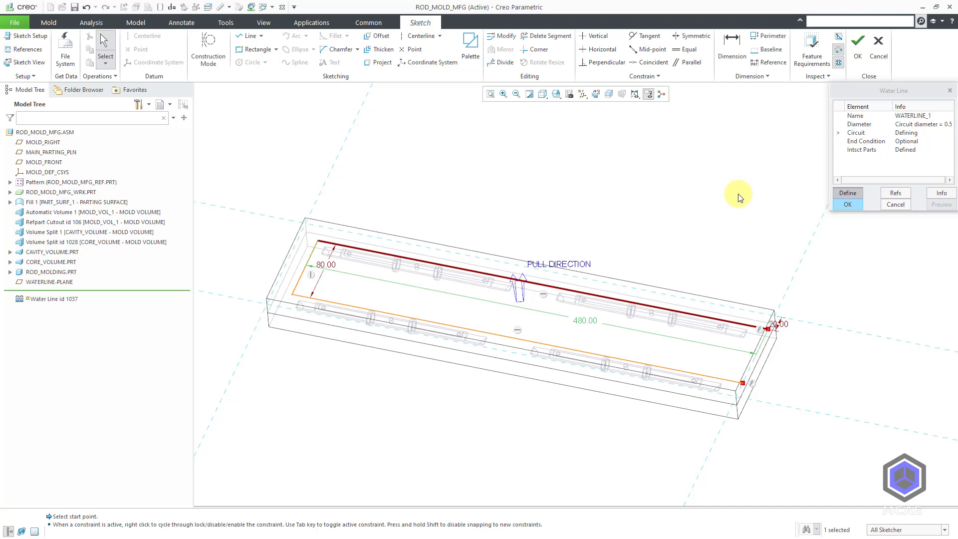
mouse_move(647, 174)
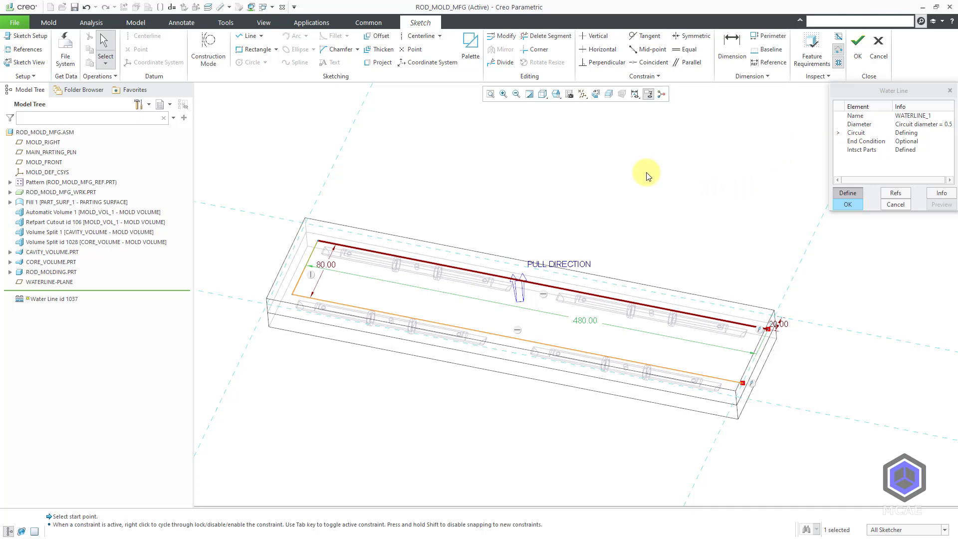
right_click(646, 174)
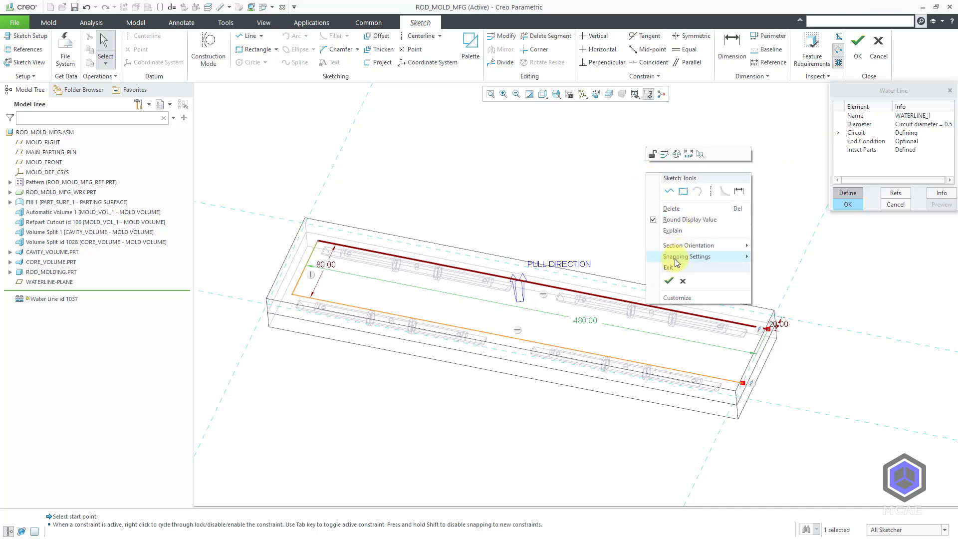
mouse_move(669, 280)
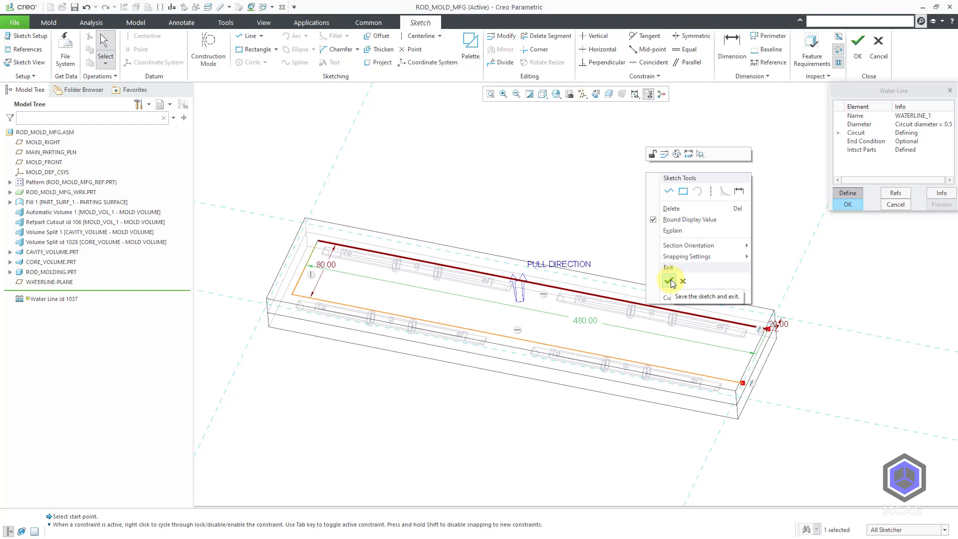
left_click(669, 281)
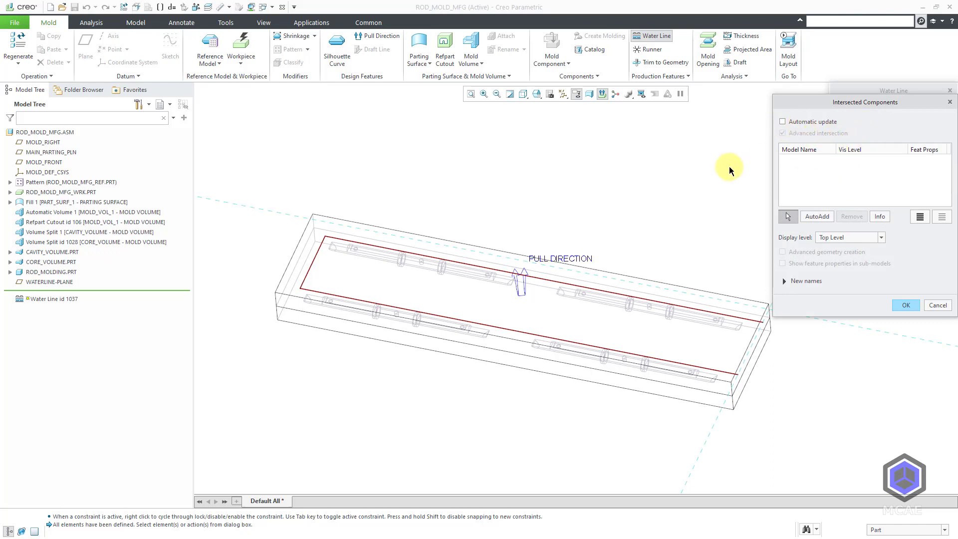
mouse_move(712, 178)
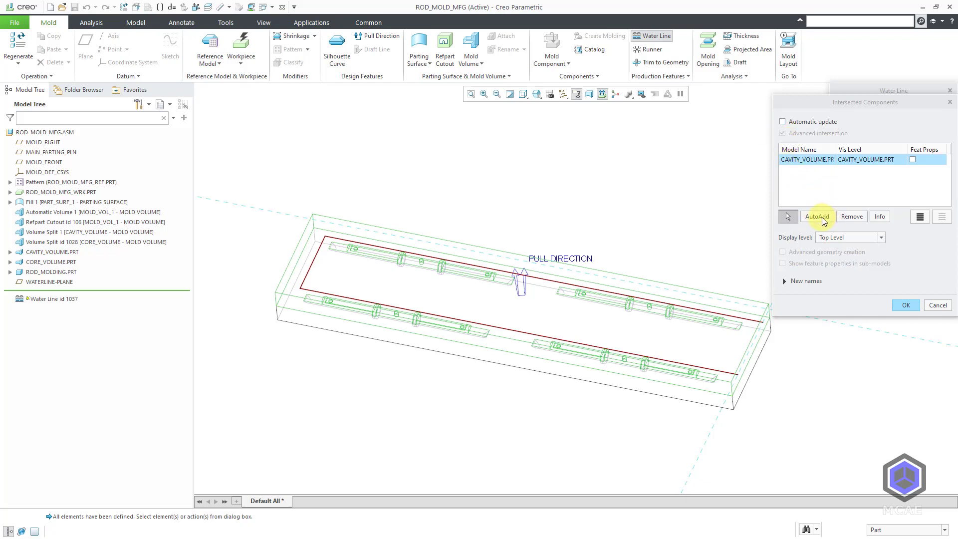
mouse_move(647, 180)
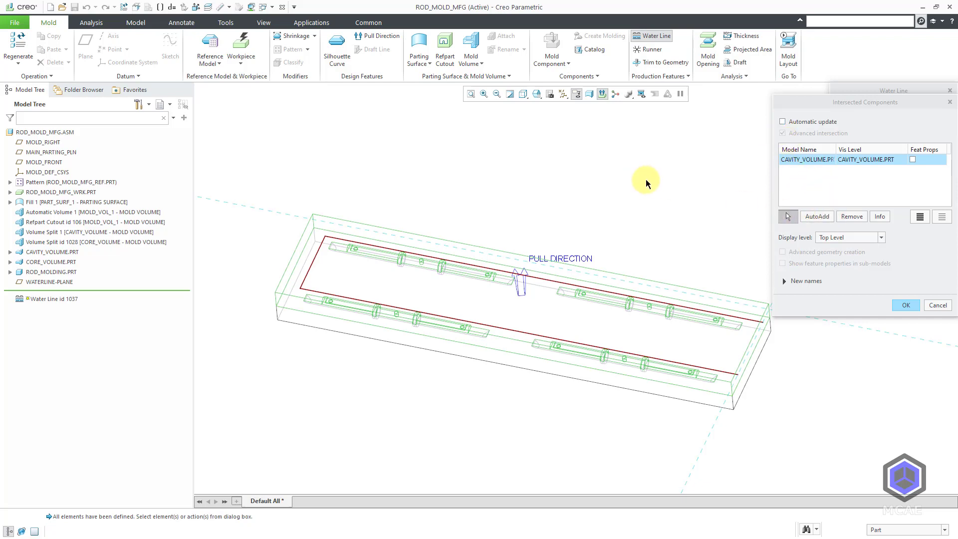
mouse_move(650, 183)
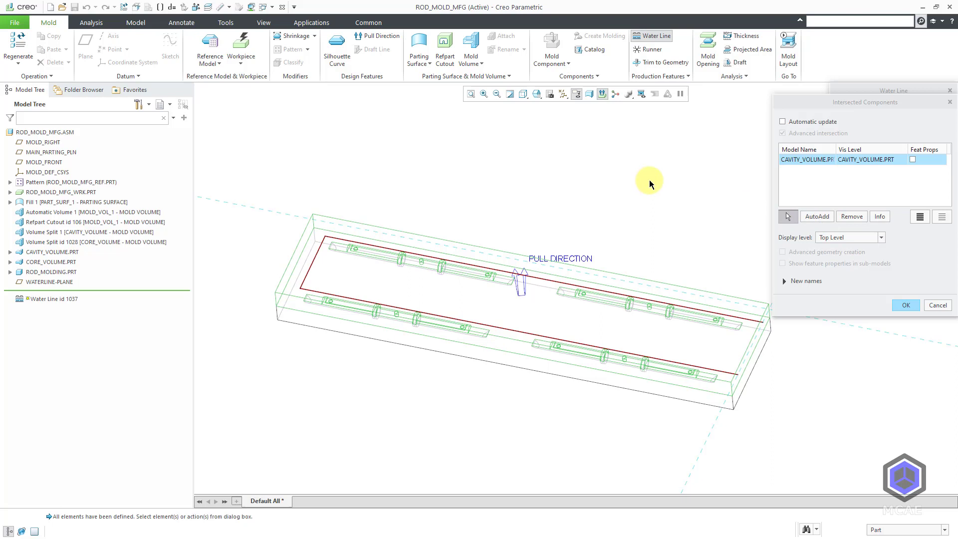
mouse_move(658, 182)
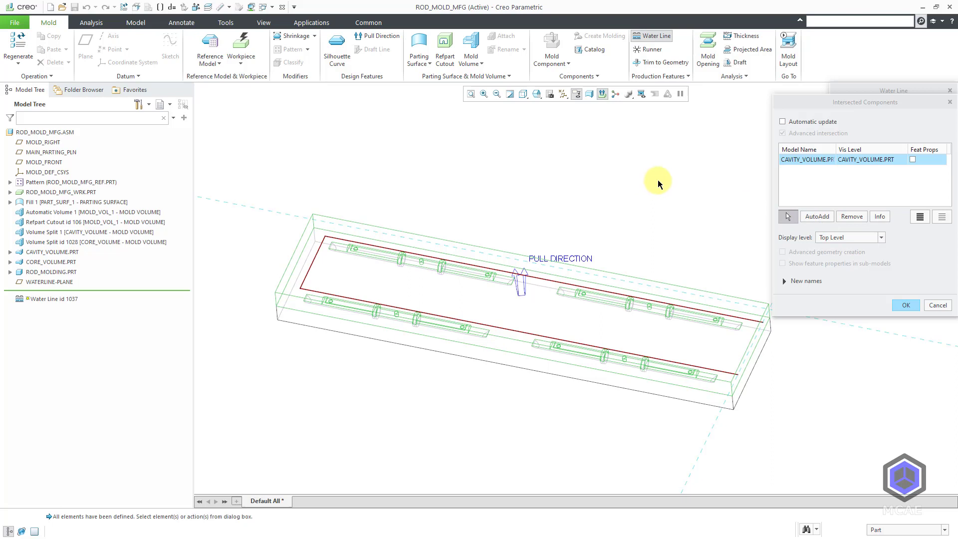
mouse_move(905, 305)
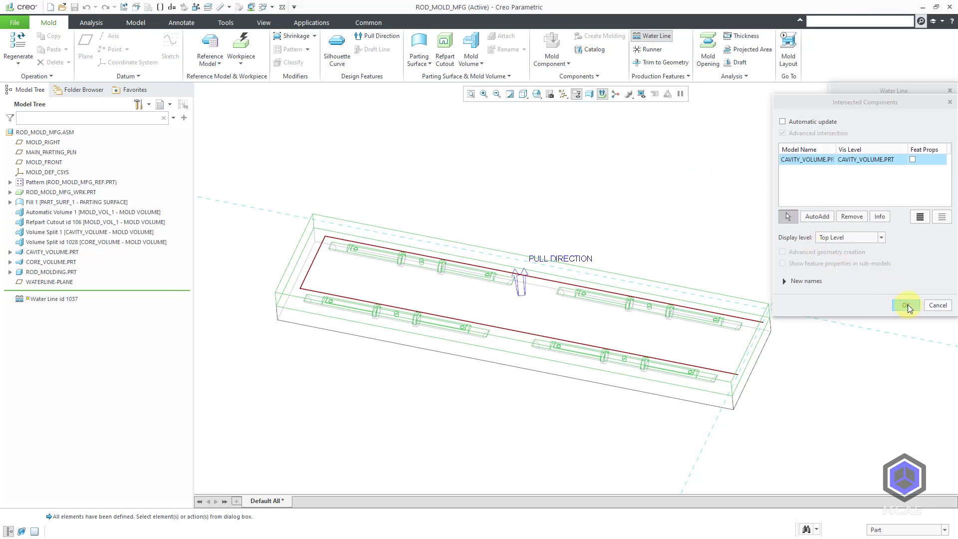
Confirm CAVITY_VOLUME.PRT as the intersected component for the water line
left_click(906, 305)
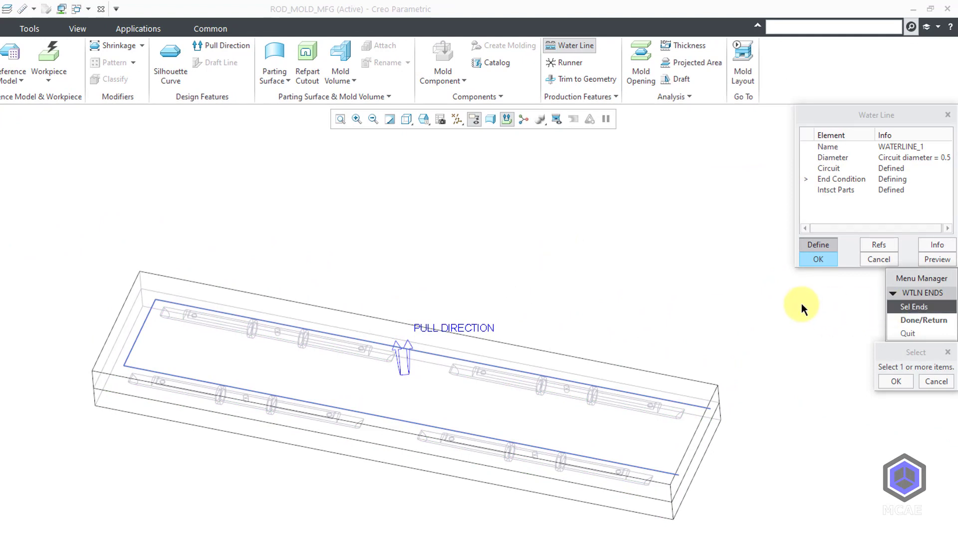
mouse_move(914, 306)
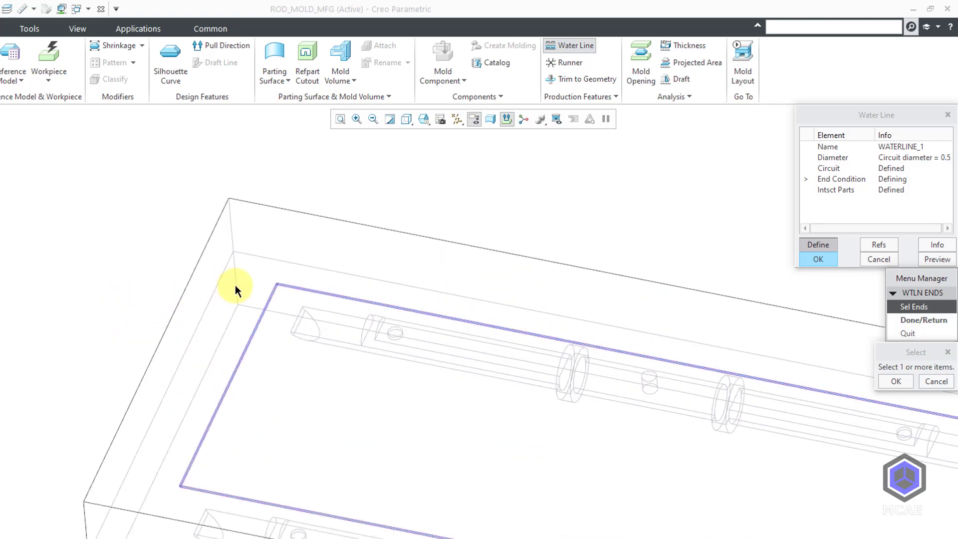
Select the short end curve of the circuit as a water line end segment
left_click(273, 287)
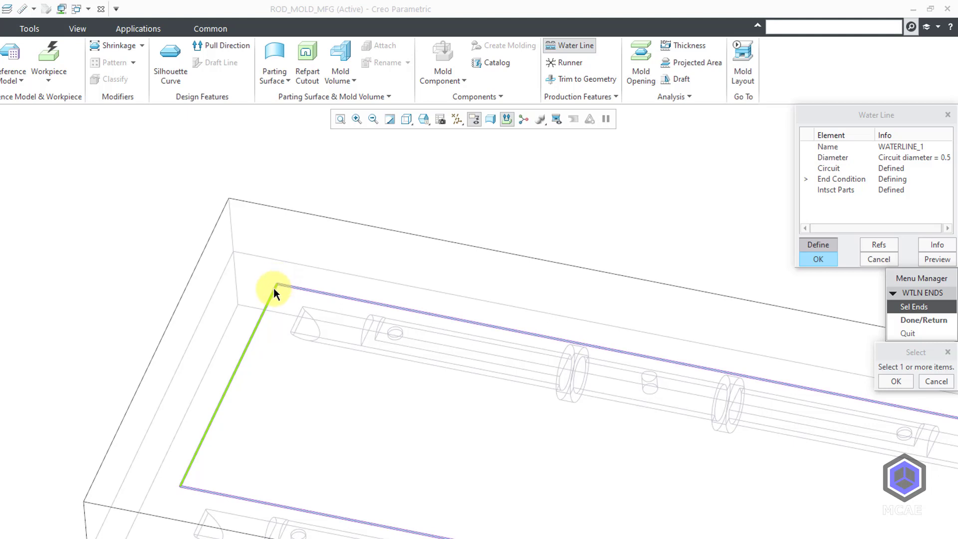
mouse_move(274, 300)
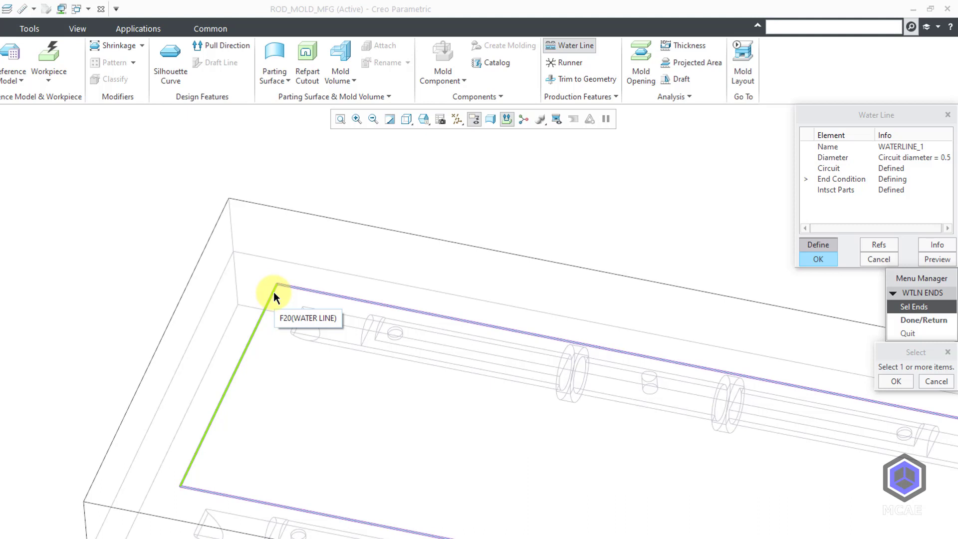
left_click(274, 292)
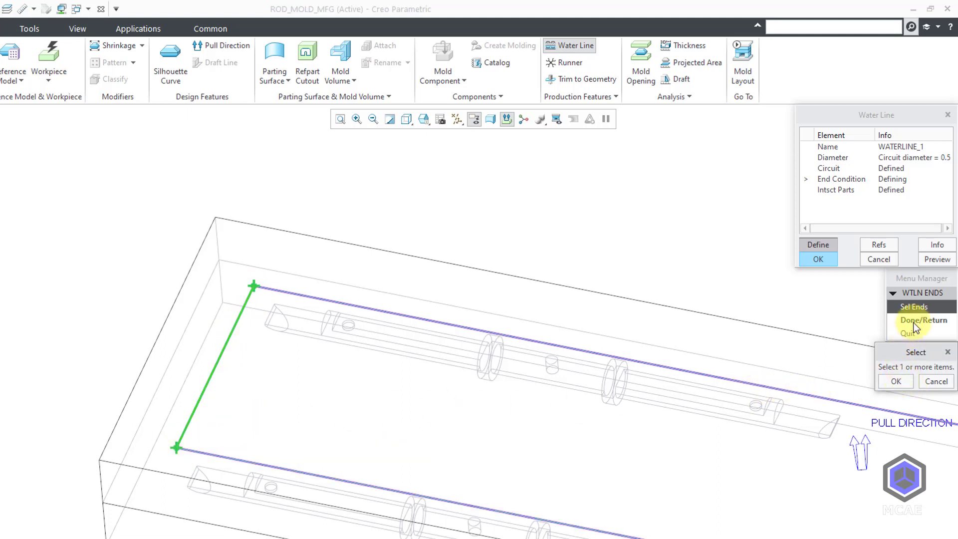
left_click(920, 319)
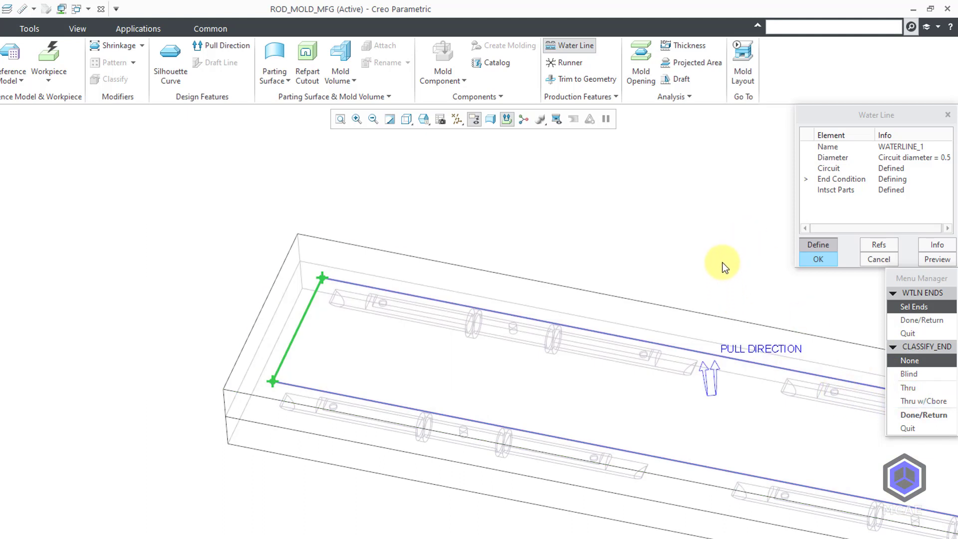
mouse_move(657, 206)
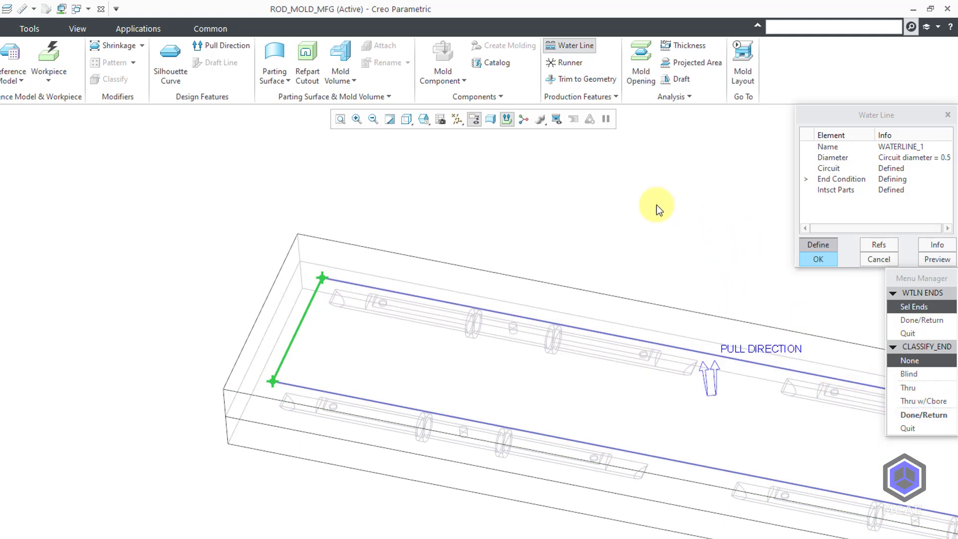
mouse_move(425, 215)
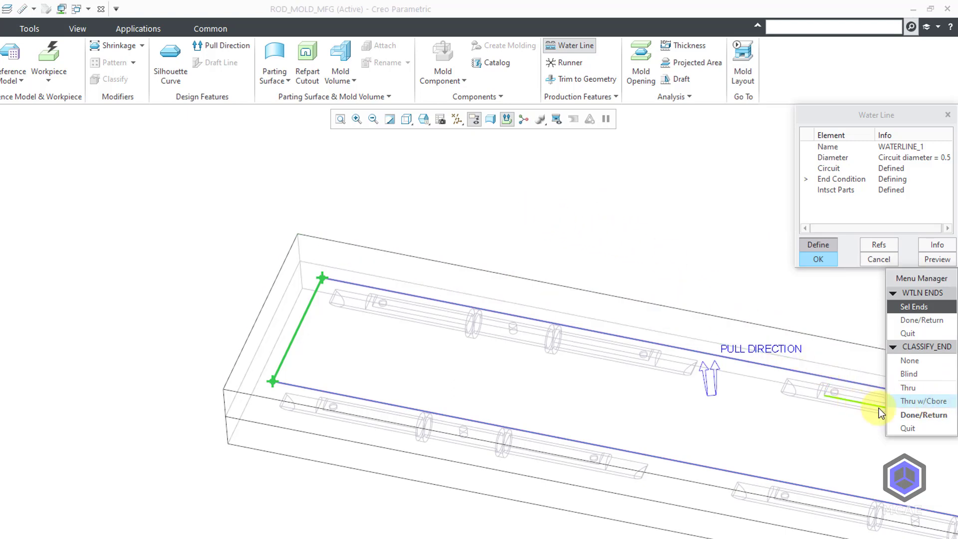
Set the short leg's ends to Thru w/Cbore with 1.000 counterbore diameter and depth
left_click(922, 401)
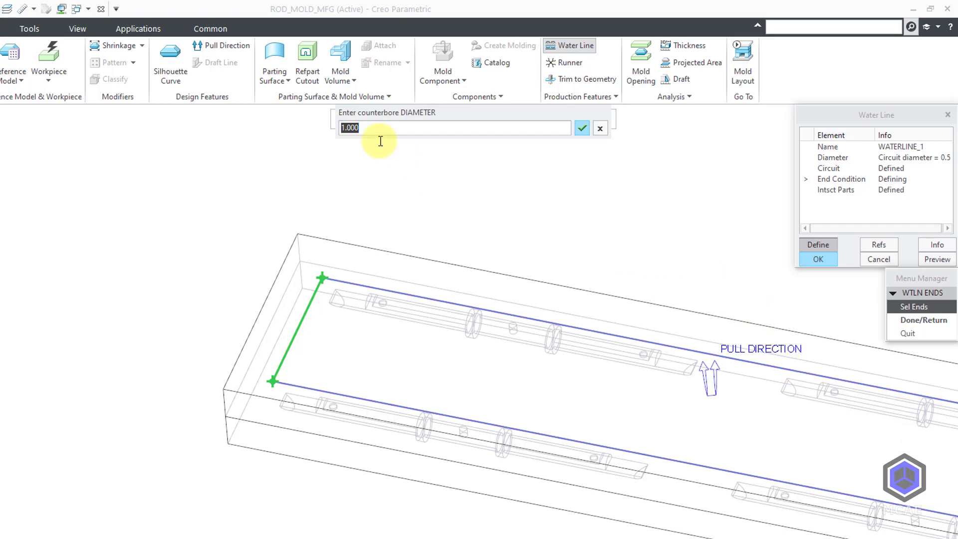
mouse_move(521, 175)
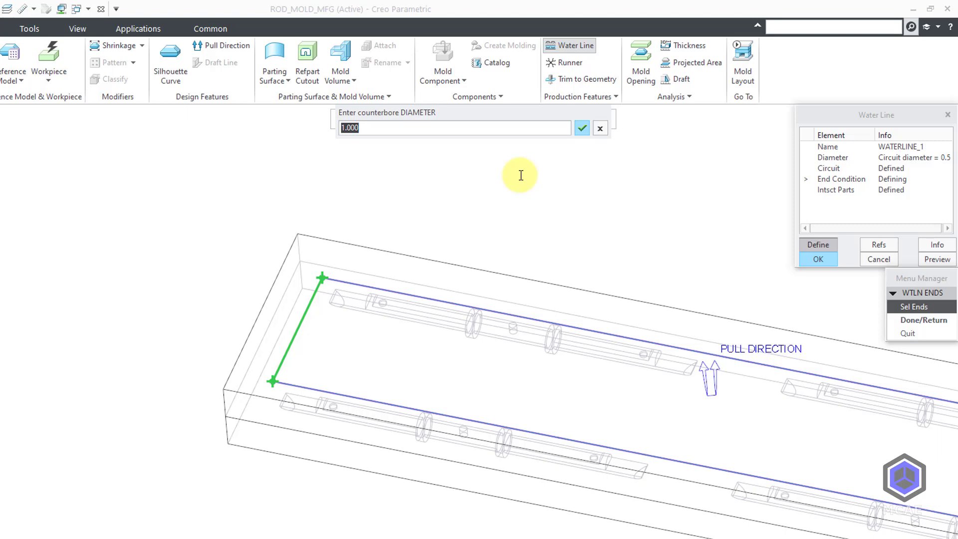
left_click(581, 127)
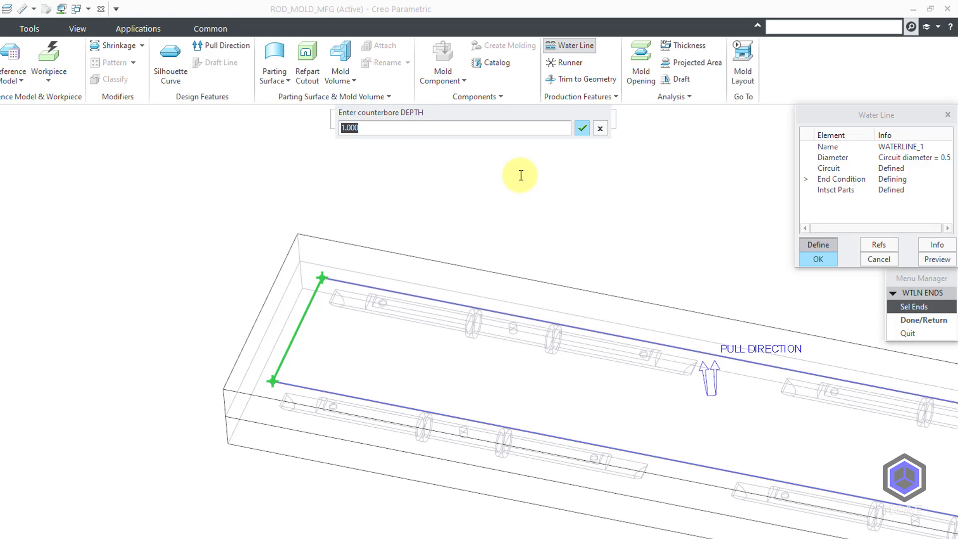
left_click(582, 128)
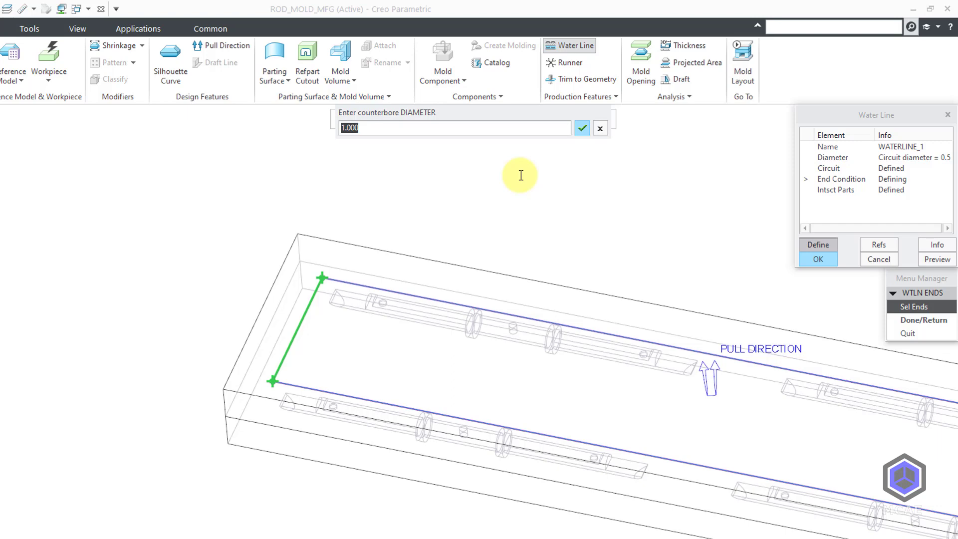
left_click(581, 128)
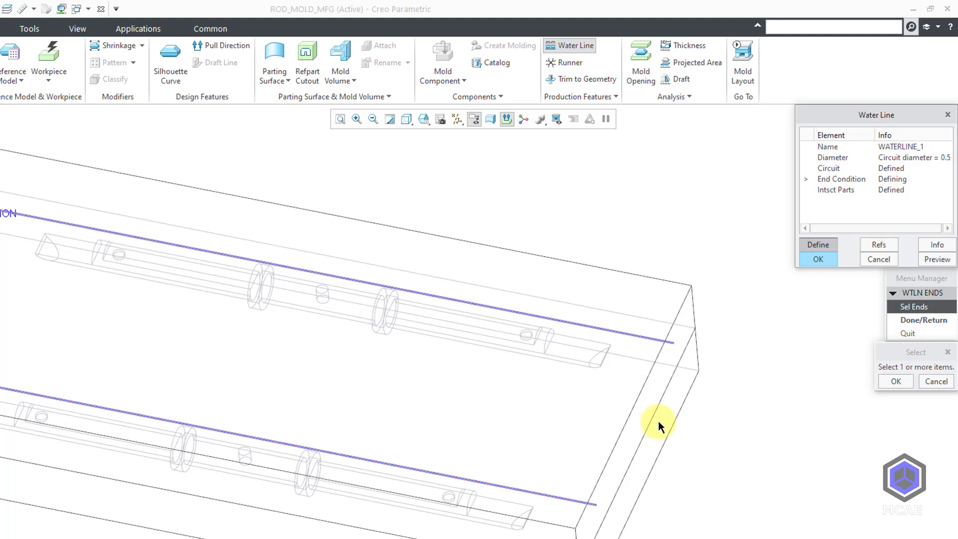
mouse_move(649, 359)
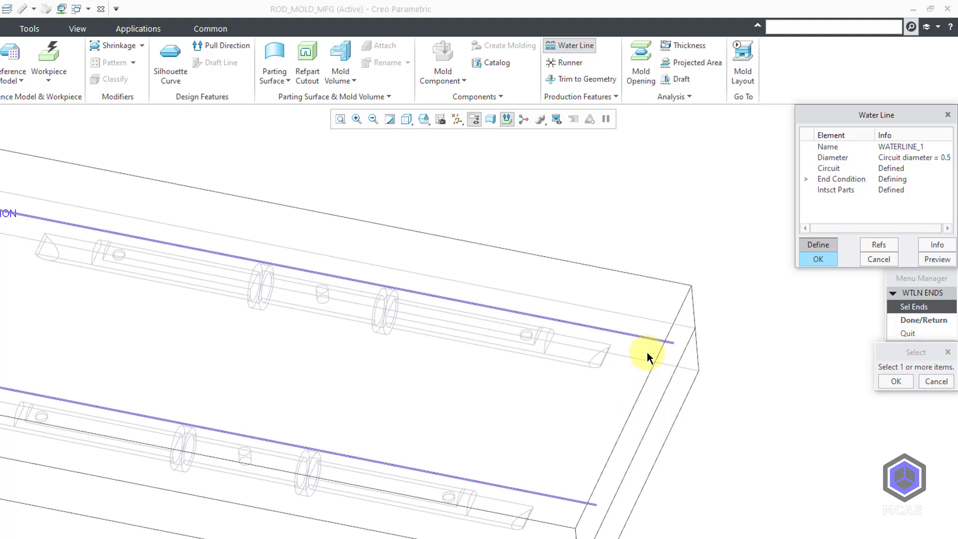
Select the two long legs and set their ends Thru w/Cbore with 1.000 diameter
left_click(672, 343)
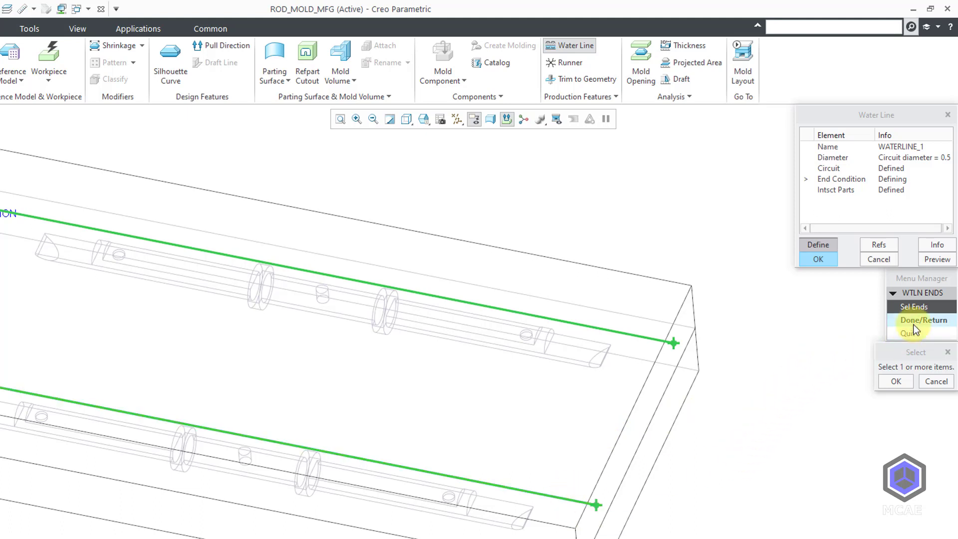
left_click(921, 320)
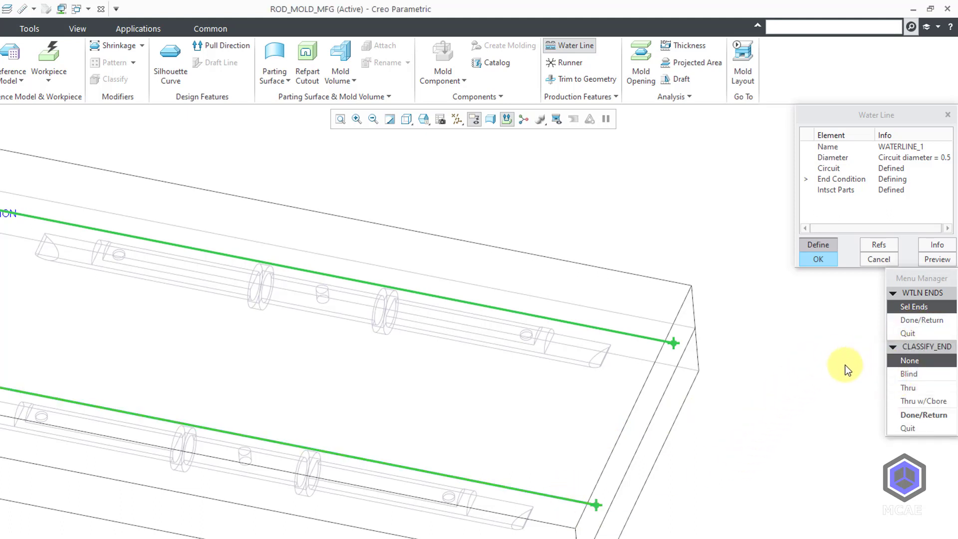
mouse_move(790, 417)
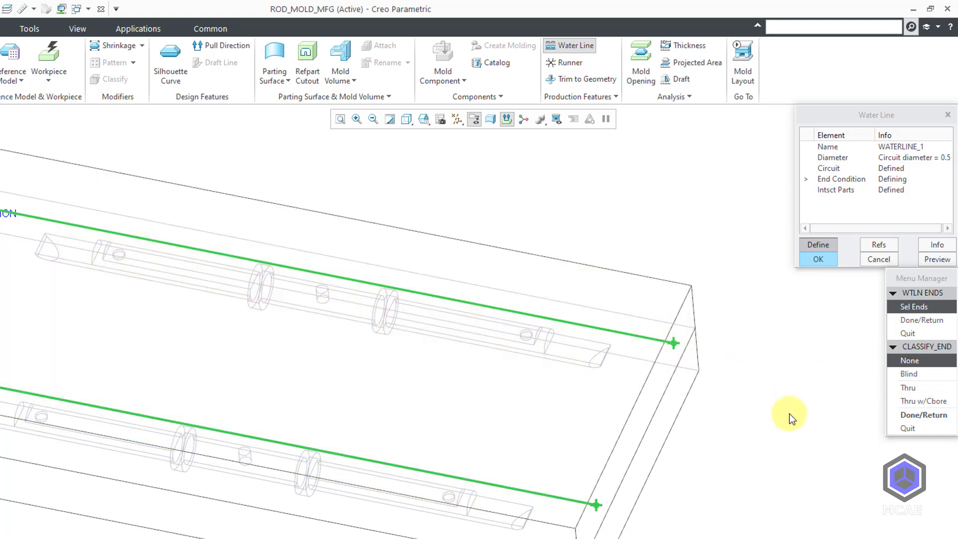
mouse_move(923, 401)
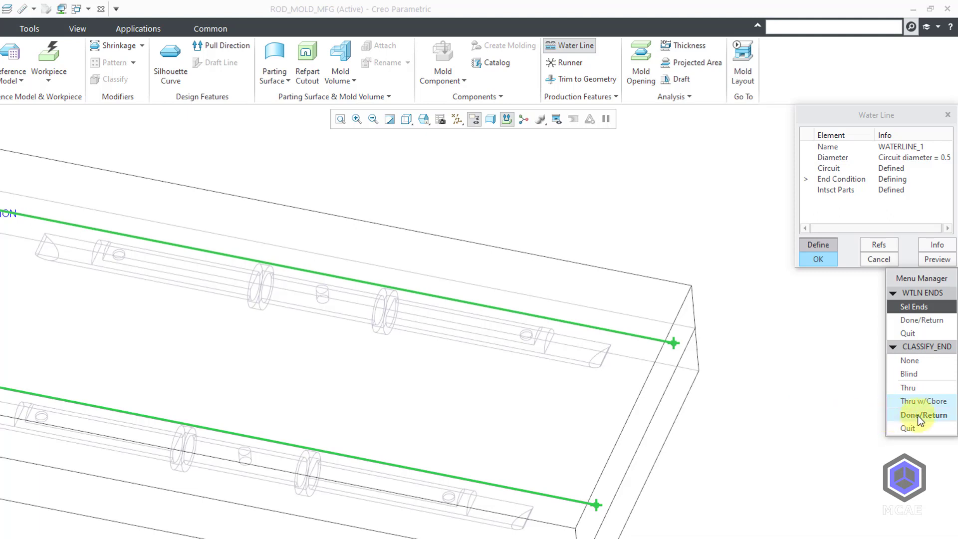
left_click(920, 401)
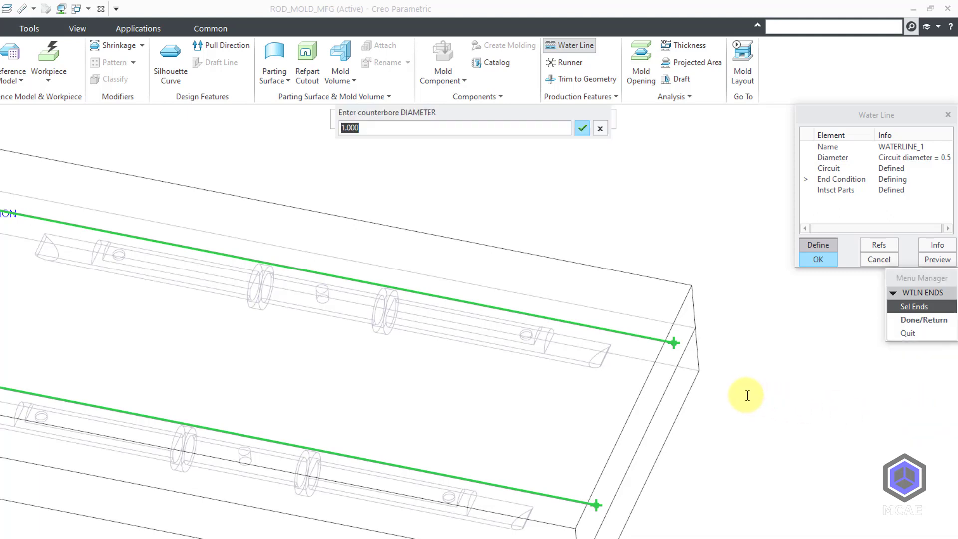
left_click(581, 127)
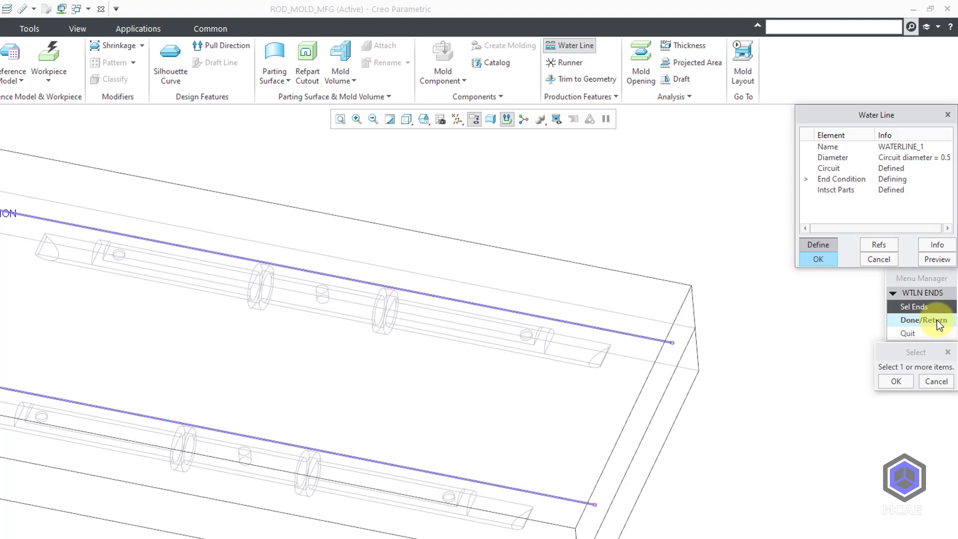
Finish the end conditions as Defined and preview the full cooling circuit
left_click(920, 319)
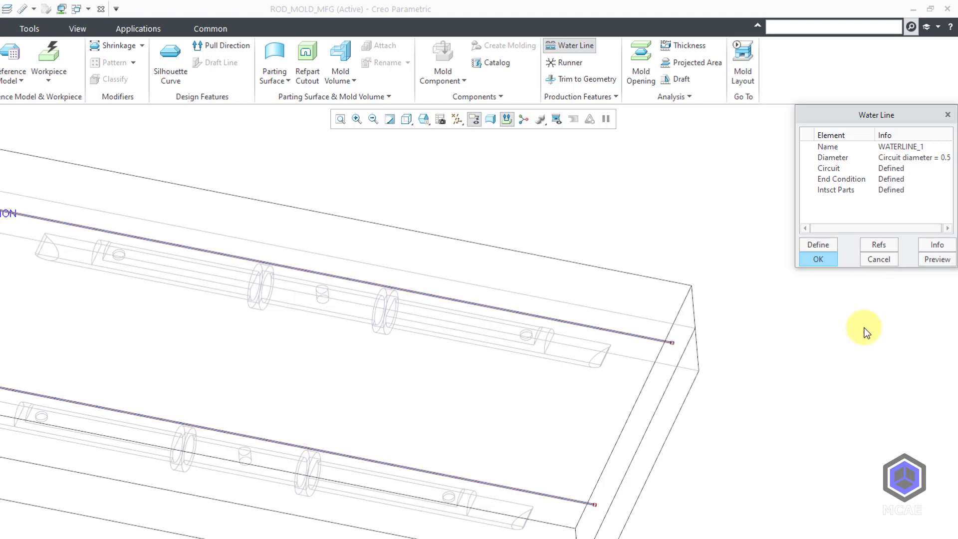
left_click(936, 259)
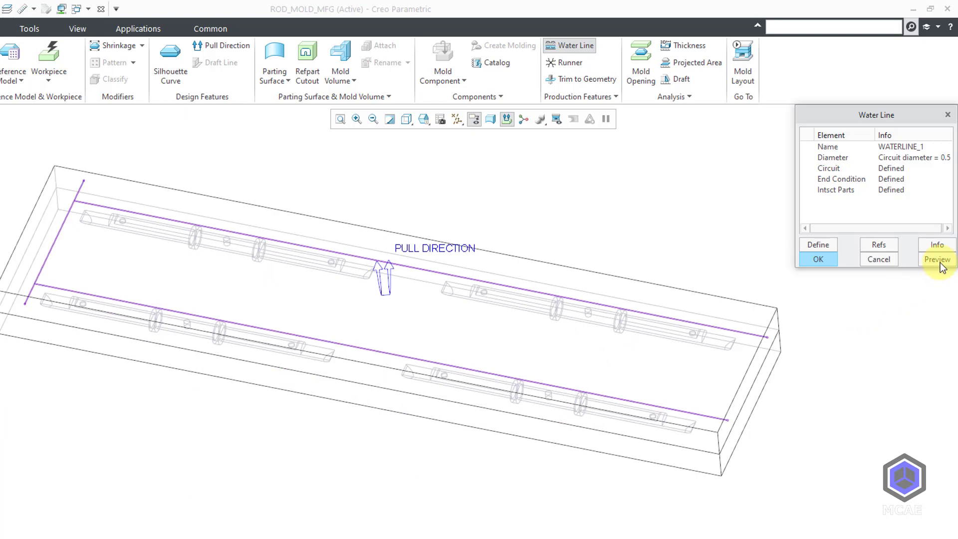
mouse_move(871, 284)
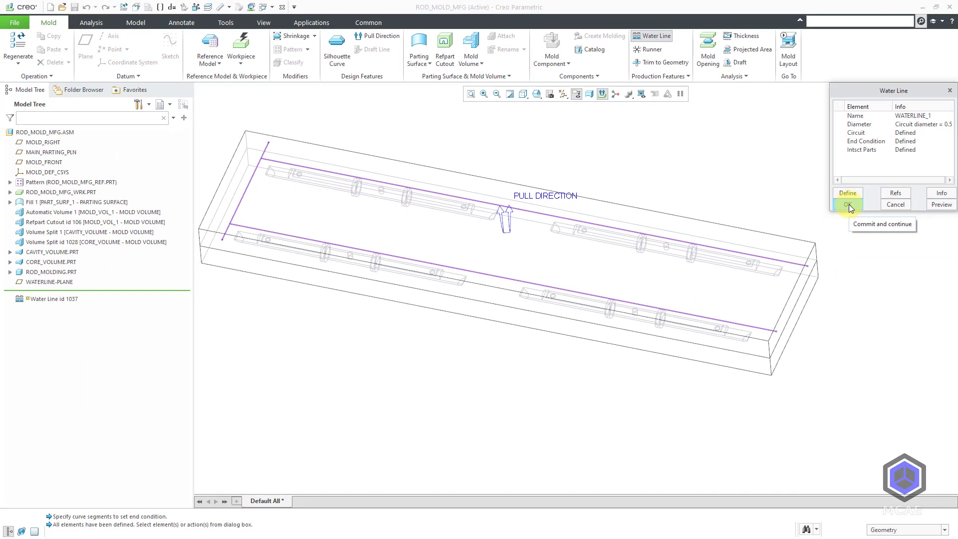
Complete WATERLINE_1 and display the mold in Shading With Edges
left_click(847, 204)
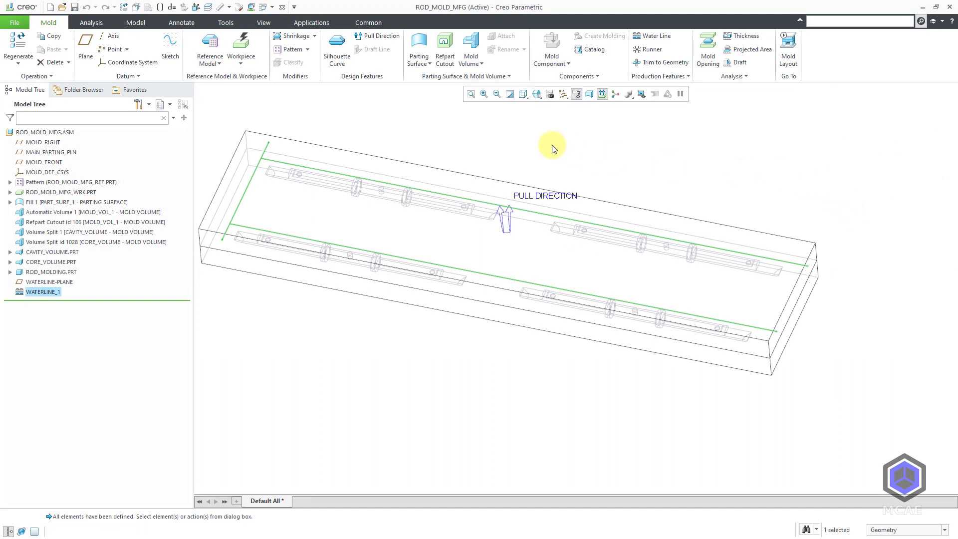
left_click(522, 94)
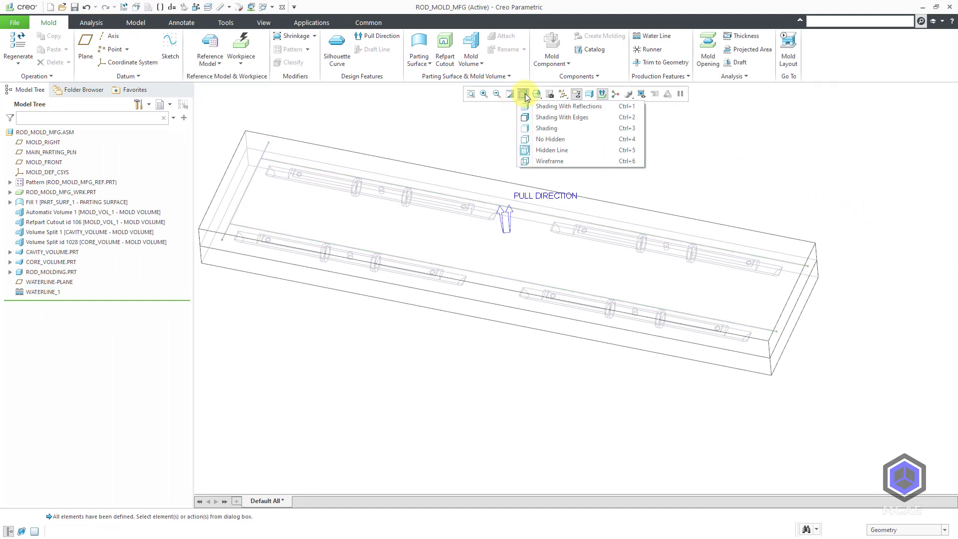
left_click(545, 117)
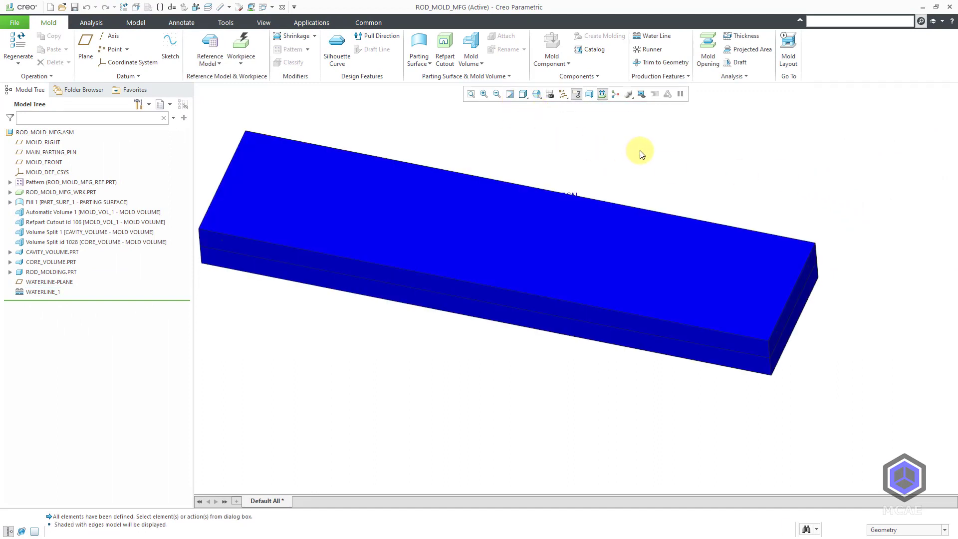
mouse_move(643, 138)
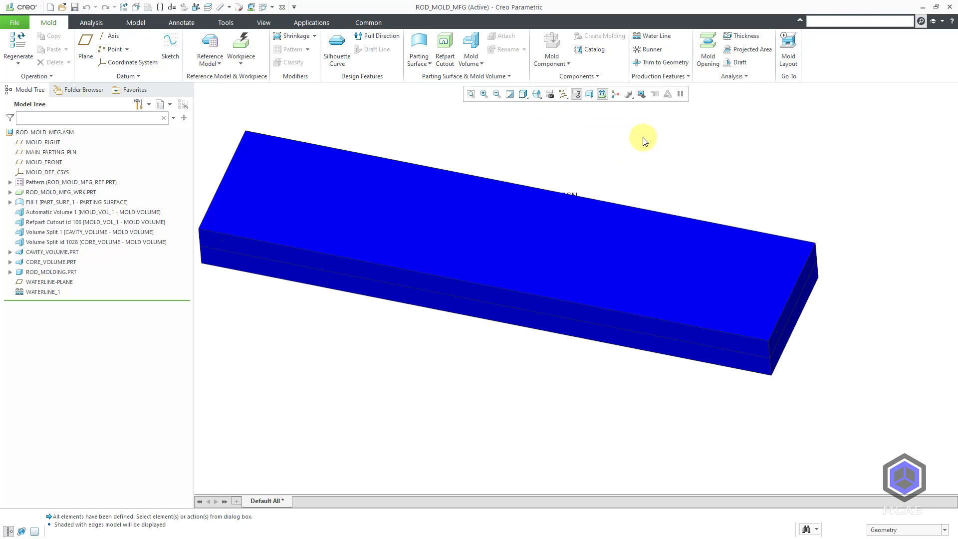
mouse_move(388, 120)
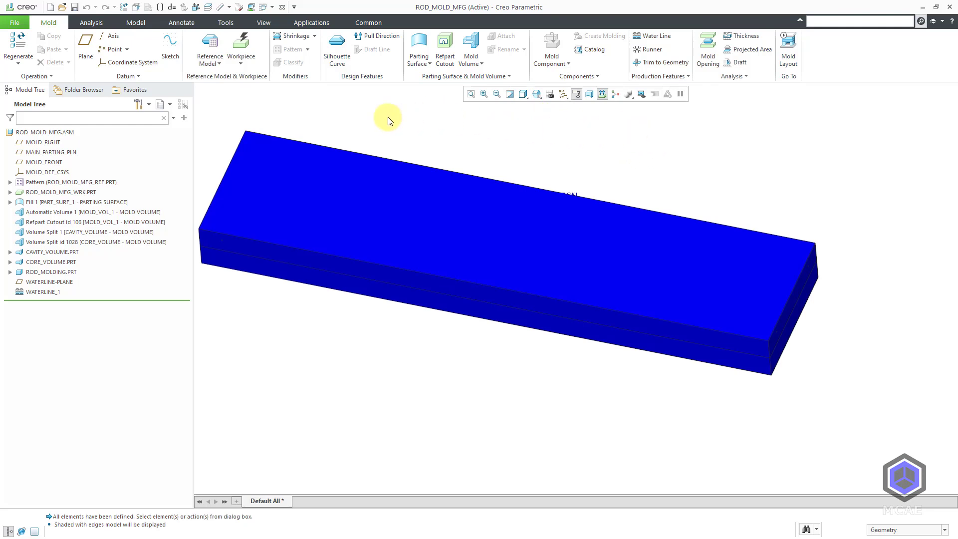
left_click(263, 22)
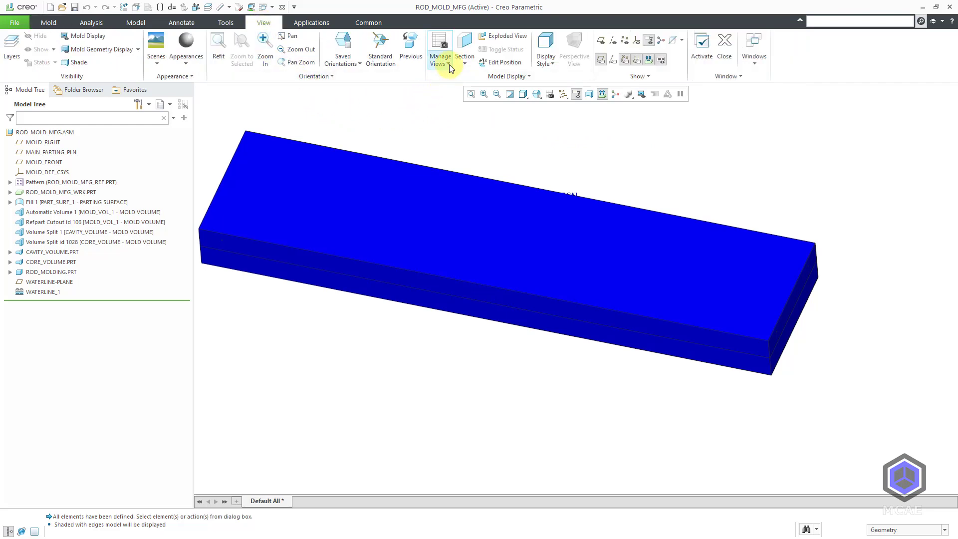
Start a planar section through WATERLINE-PLANE with the hatch pattern shown
left_click(464, 47)
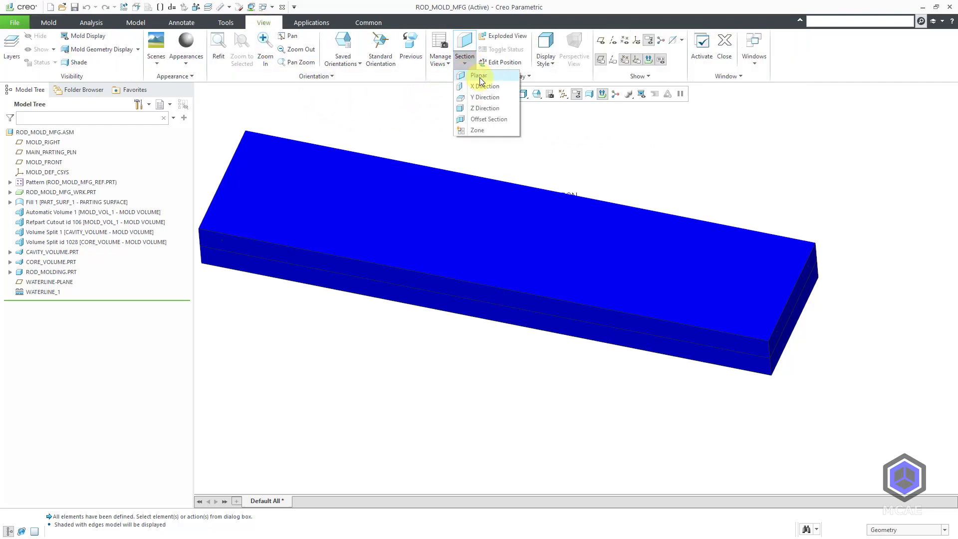
left_click(479, 75)
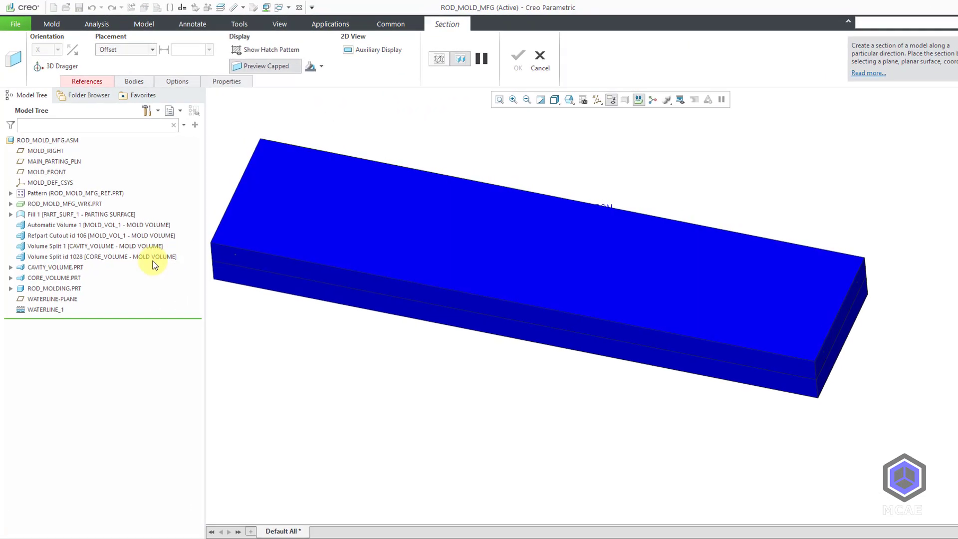
left_click(49, 325)
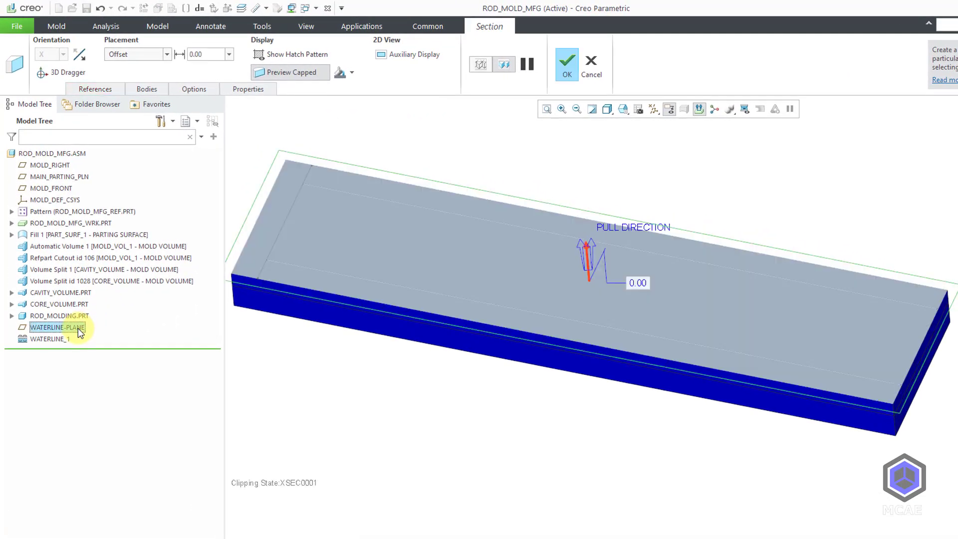
mouse_move(217, 133)
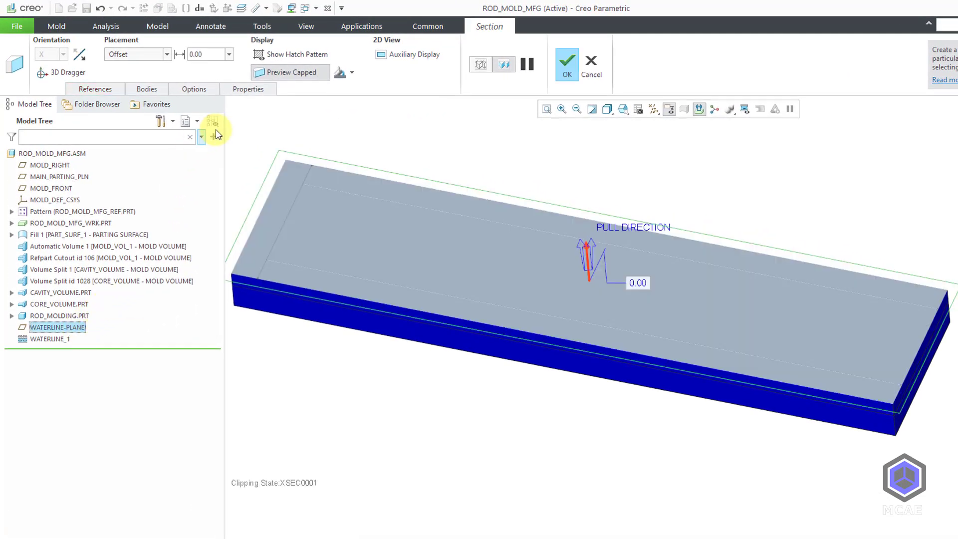
left_click(352, 72)
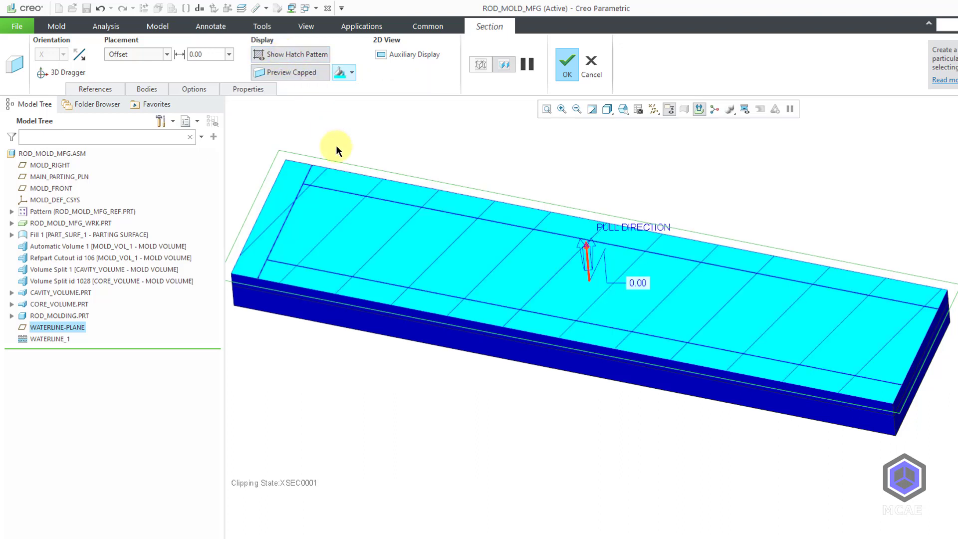
mouse_move(522, 189)
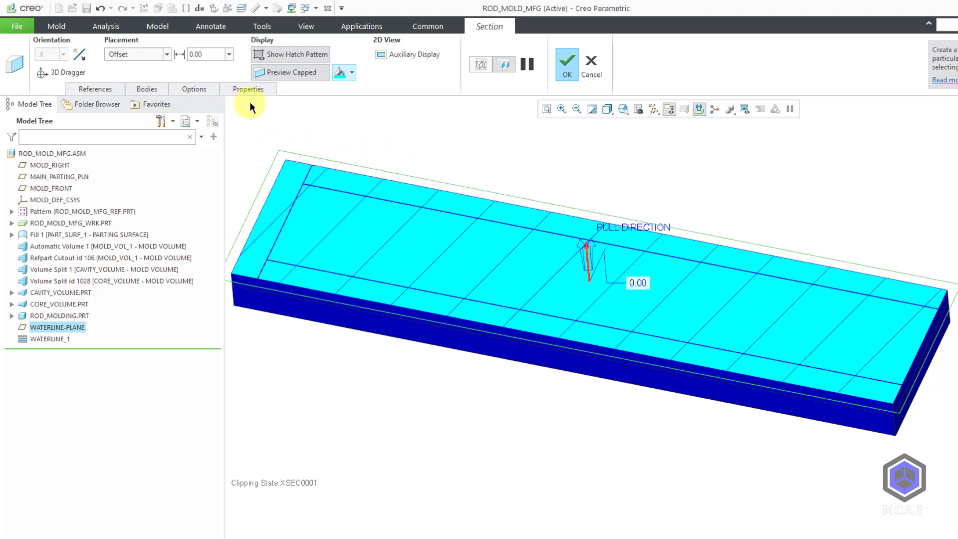
mouse_move(291, 103)
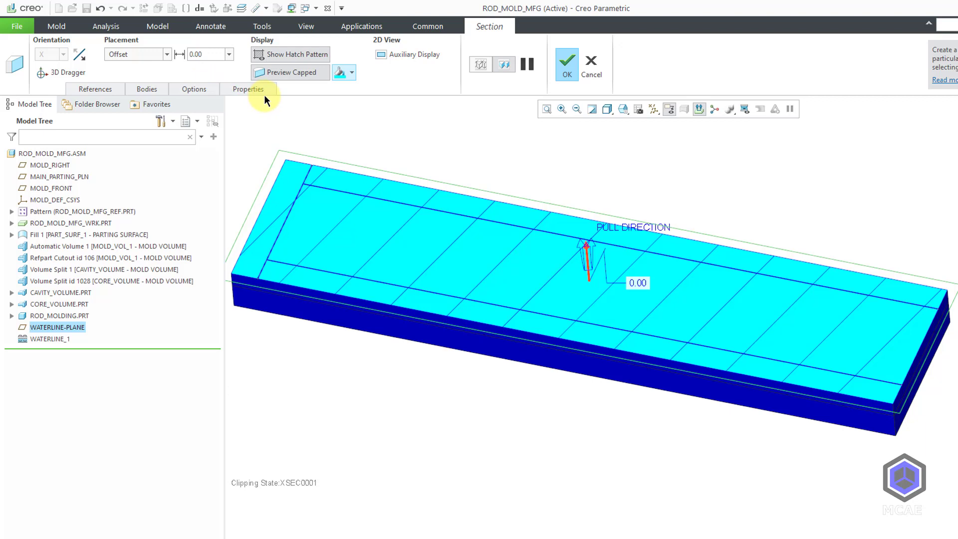
Name the section A in Properties and create it
left_click(247, 88)
type("a")
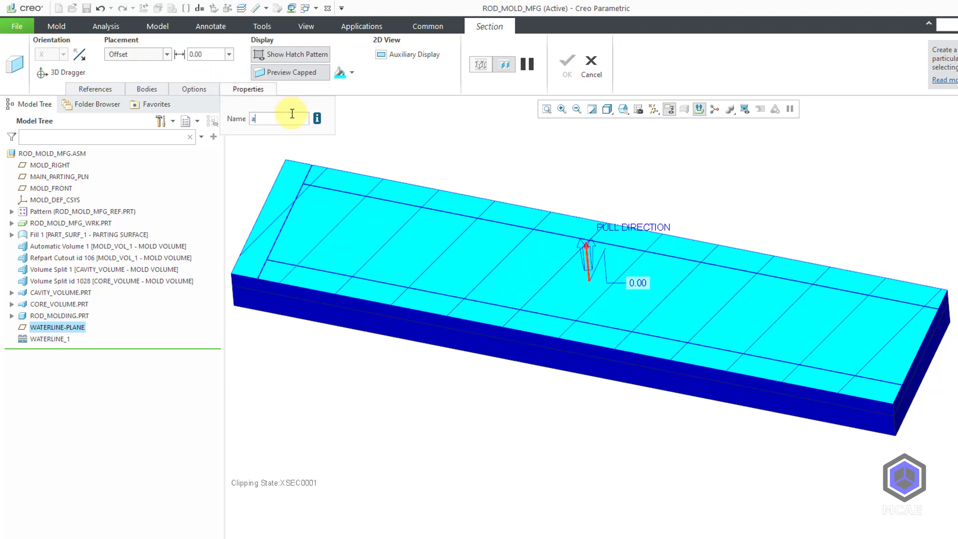
left_click(565, 64)
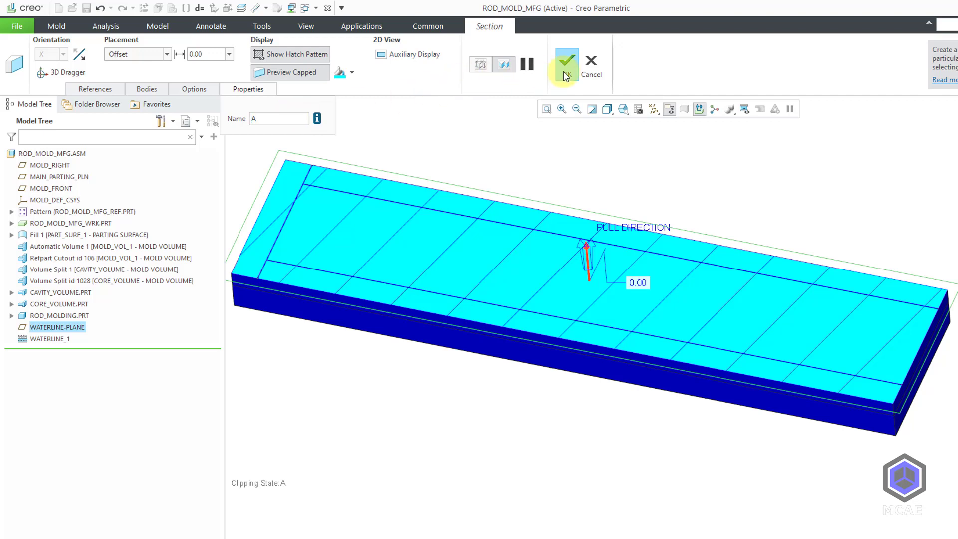
left_click(565, 62)
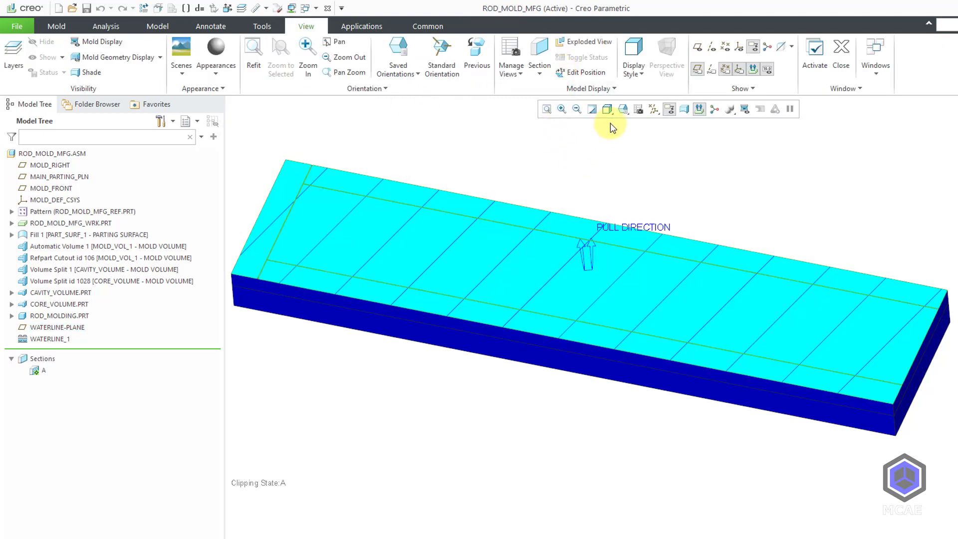
Orient the model to the saved TOP view to see the hatched section
left_click(623, 108)
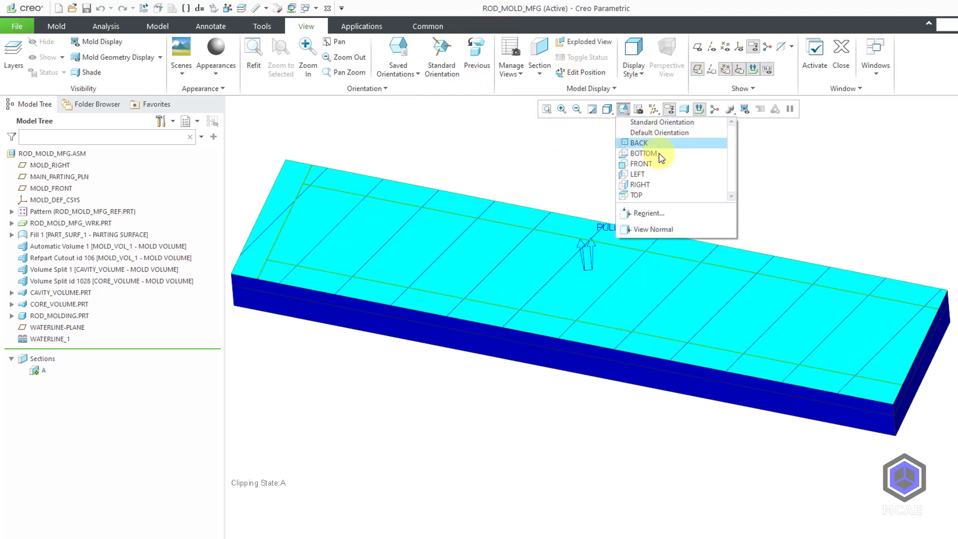
left_click(639, 154)
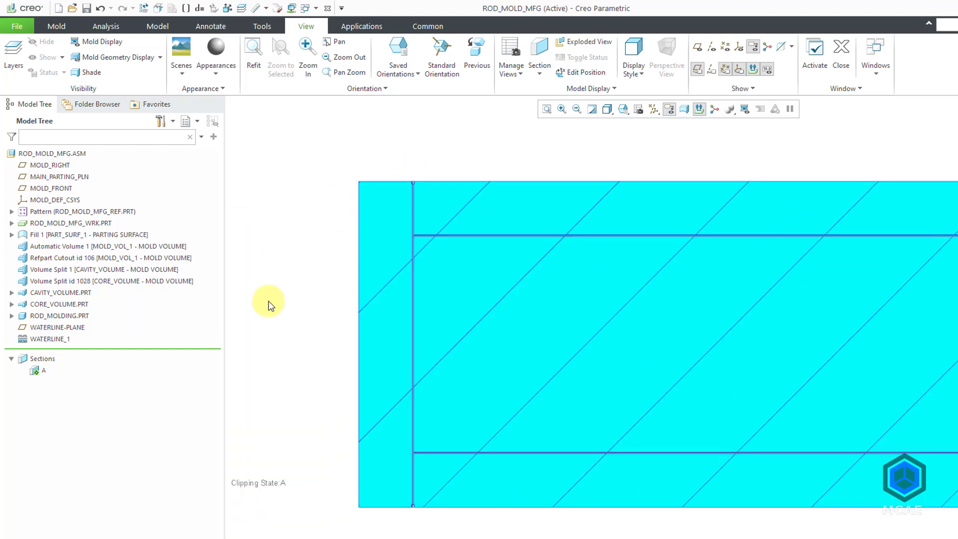
right_click(35, 370)
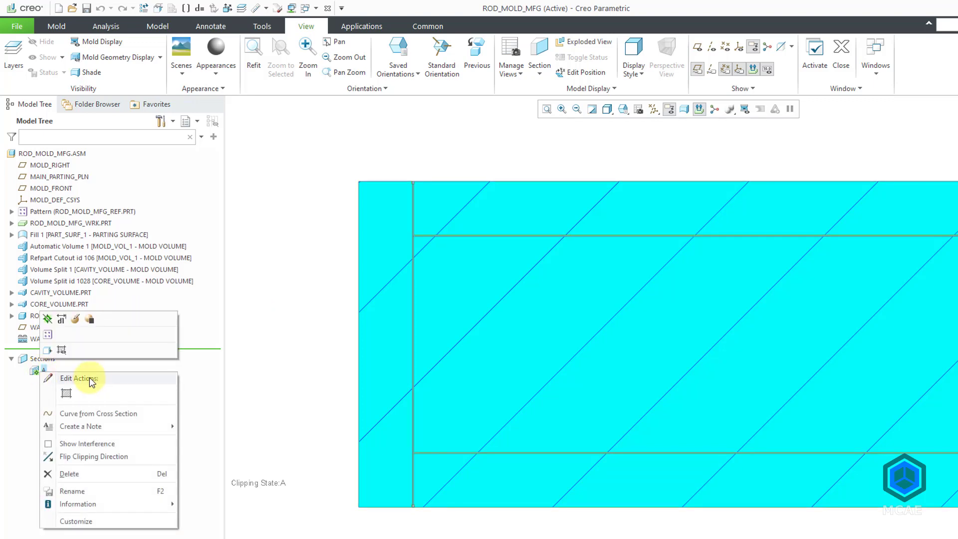
Edit hatching for CAVITY_VOLUME.PRT, decreasing the scale twice for denser lines
left_click(86, 378)
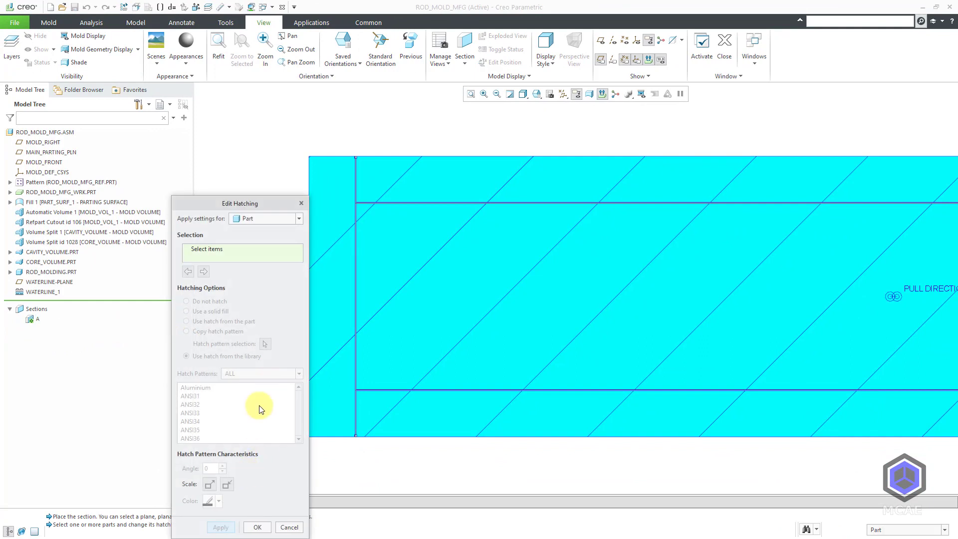
left_click_drag(240, 202, 189, 101)
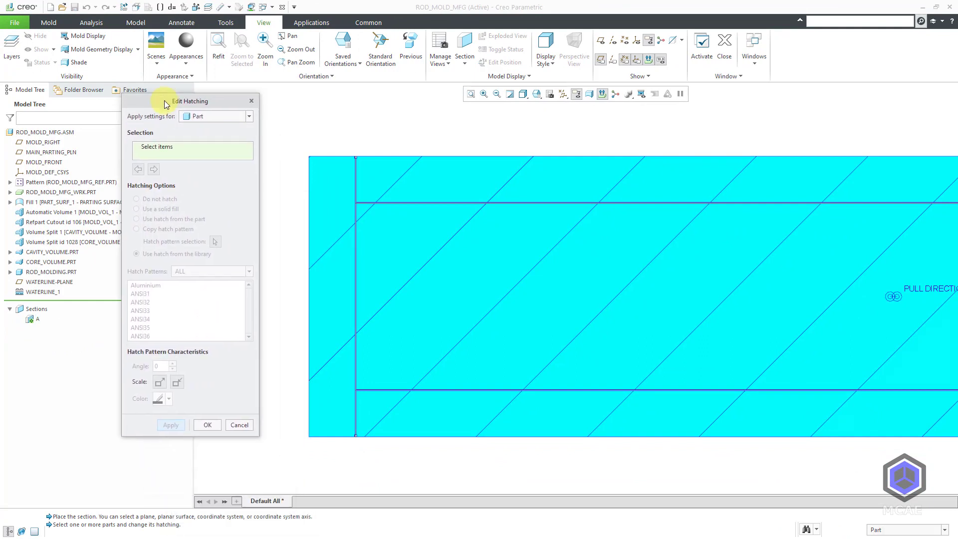
mouse_move(239, 164)
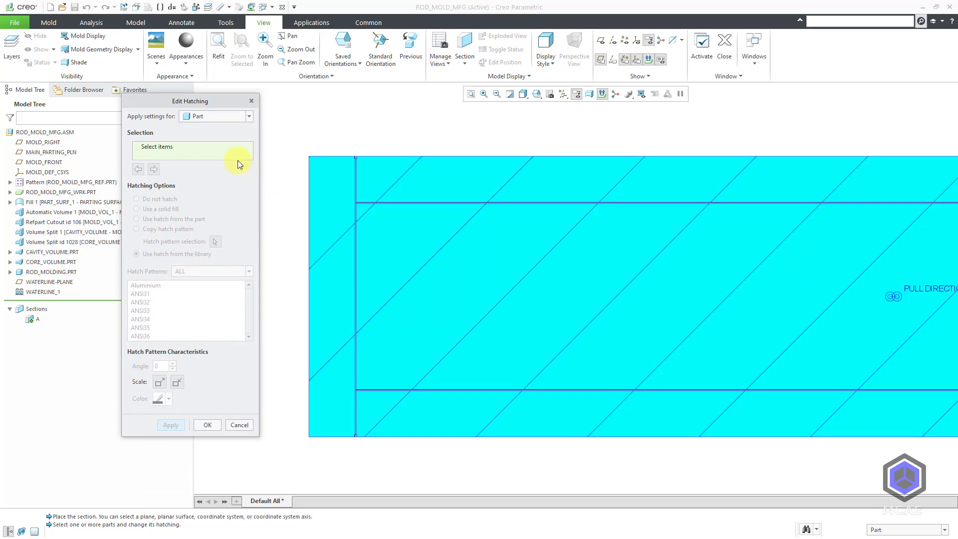
left_click(406, 285)
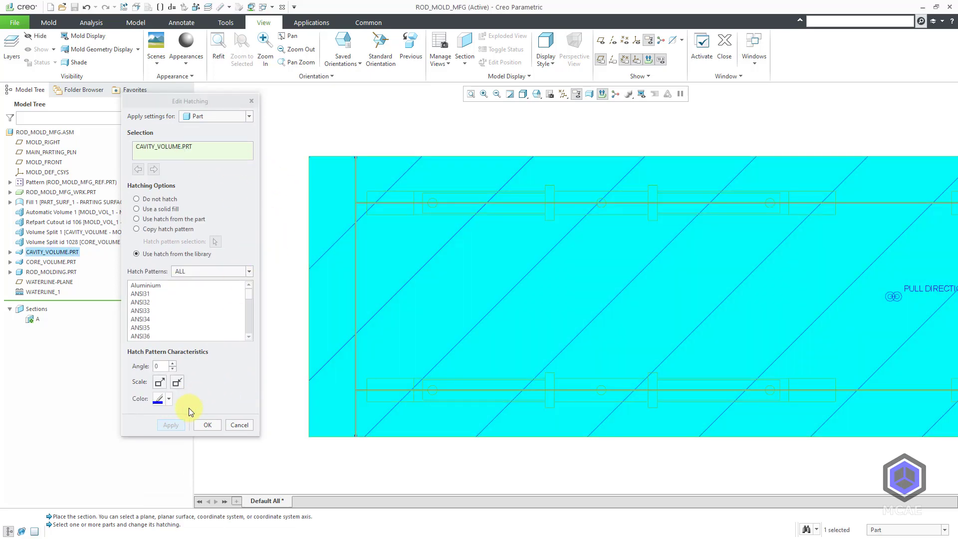
left_click(176, 381)
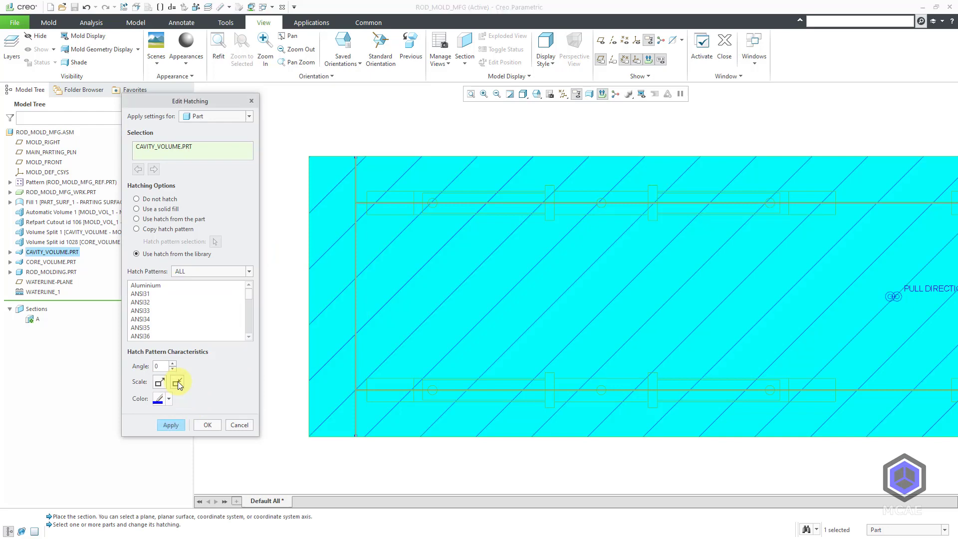
left_click(208, 425)
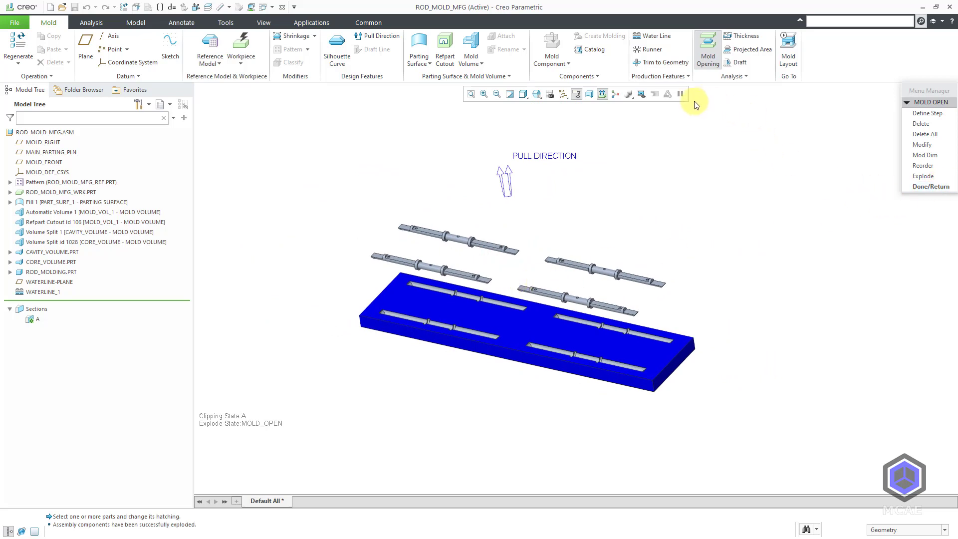
mouse_move(678, 193)
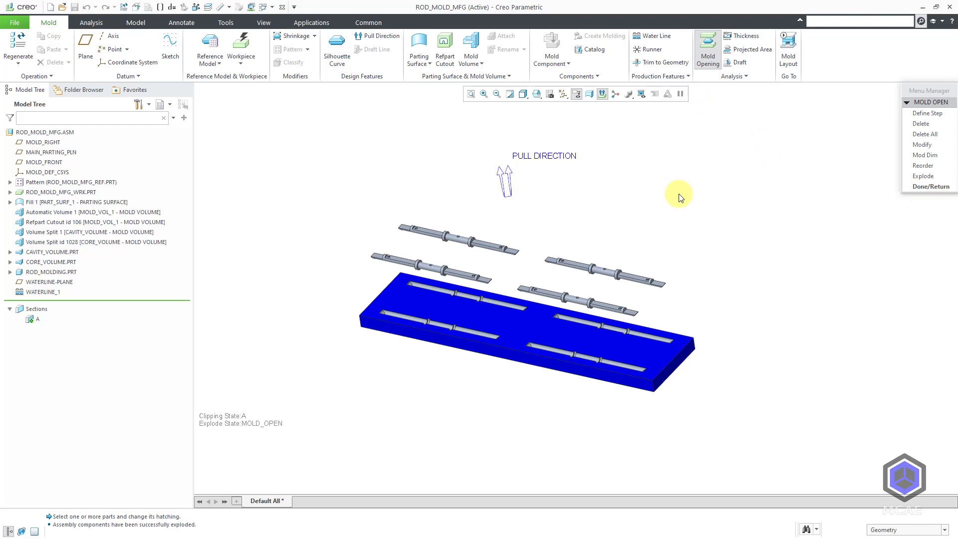
mouse_move(656, 242)
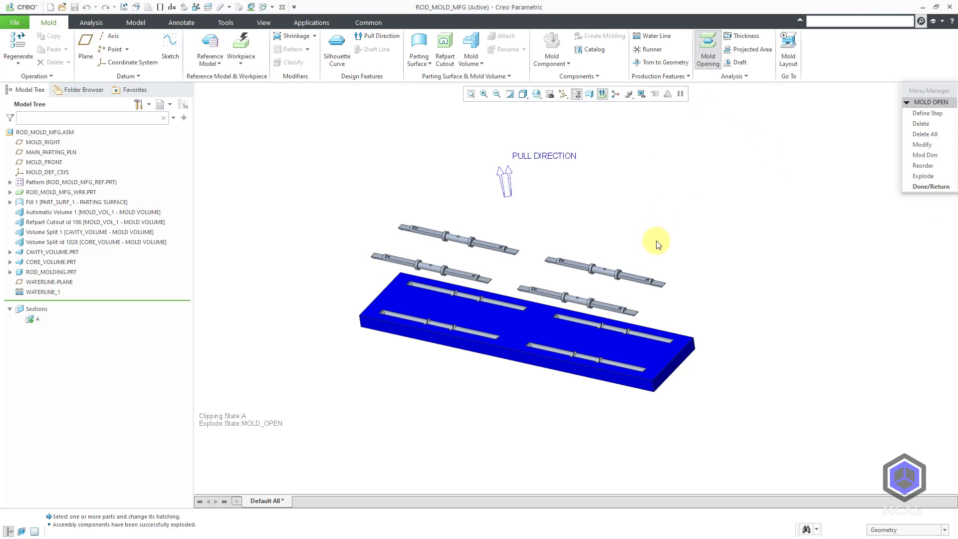
mouse_move(757, 198)
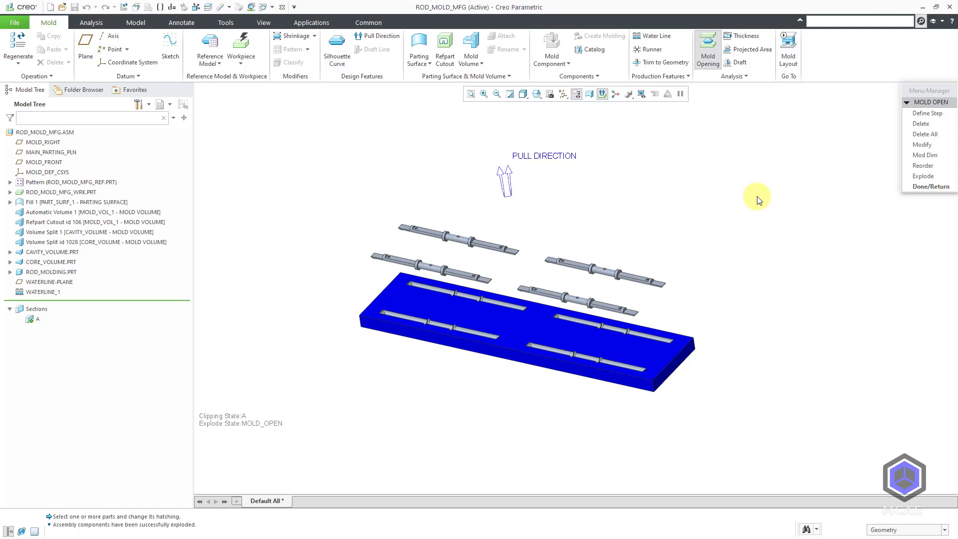
mouse_move(693, 246)
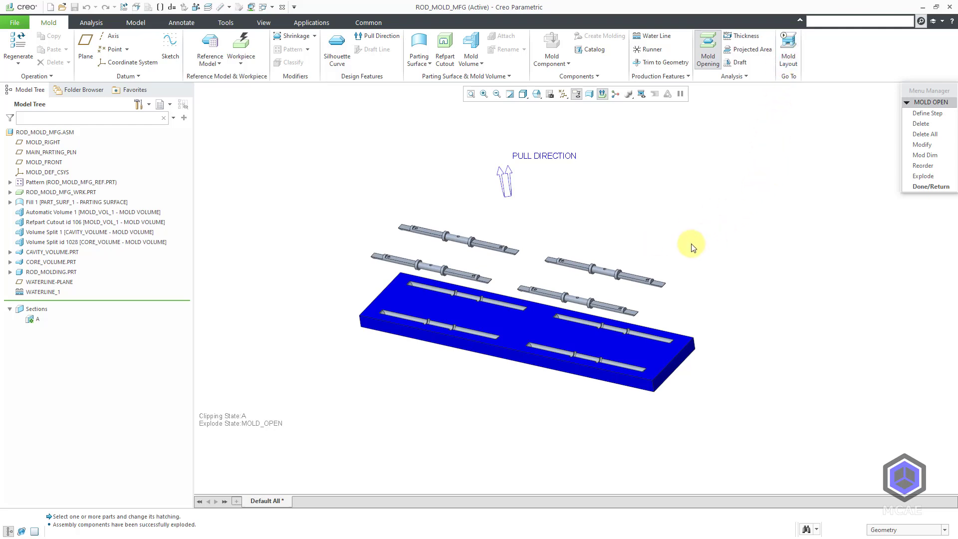